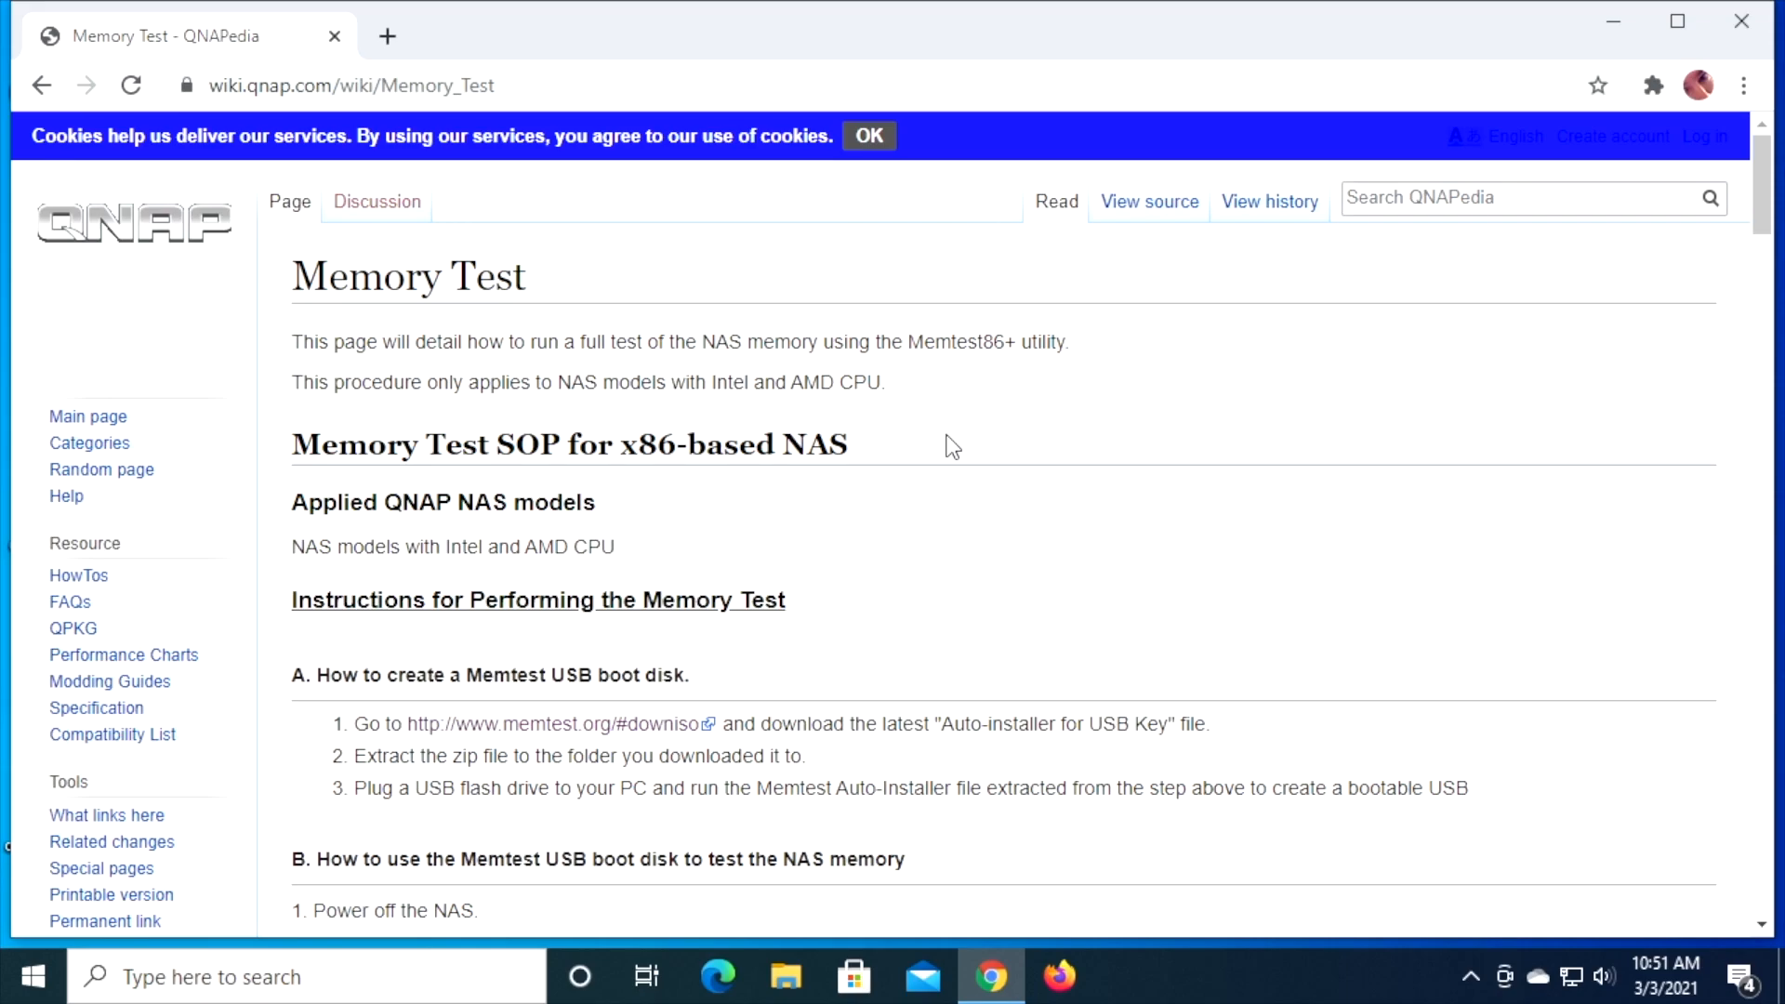
mouse_move(947, 495)
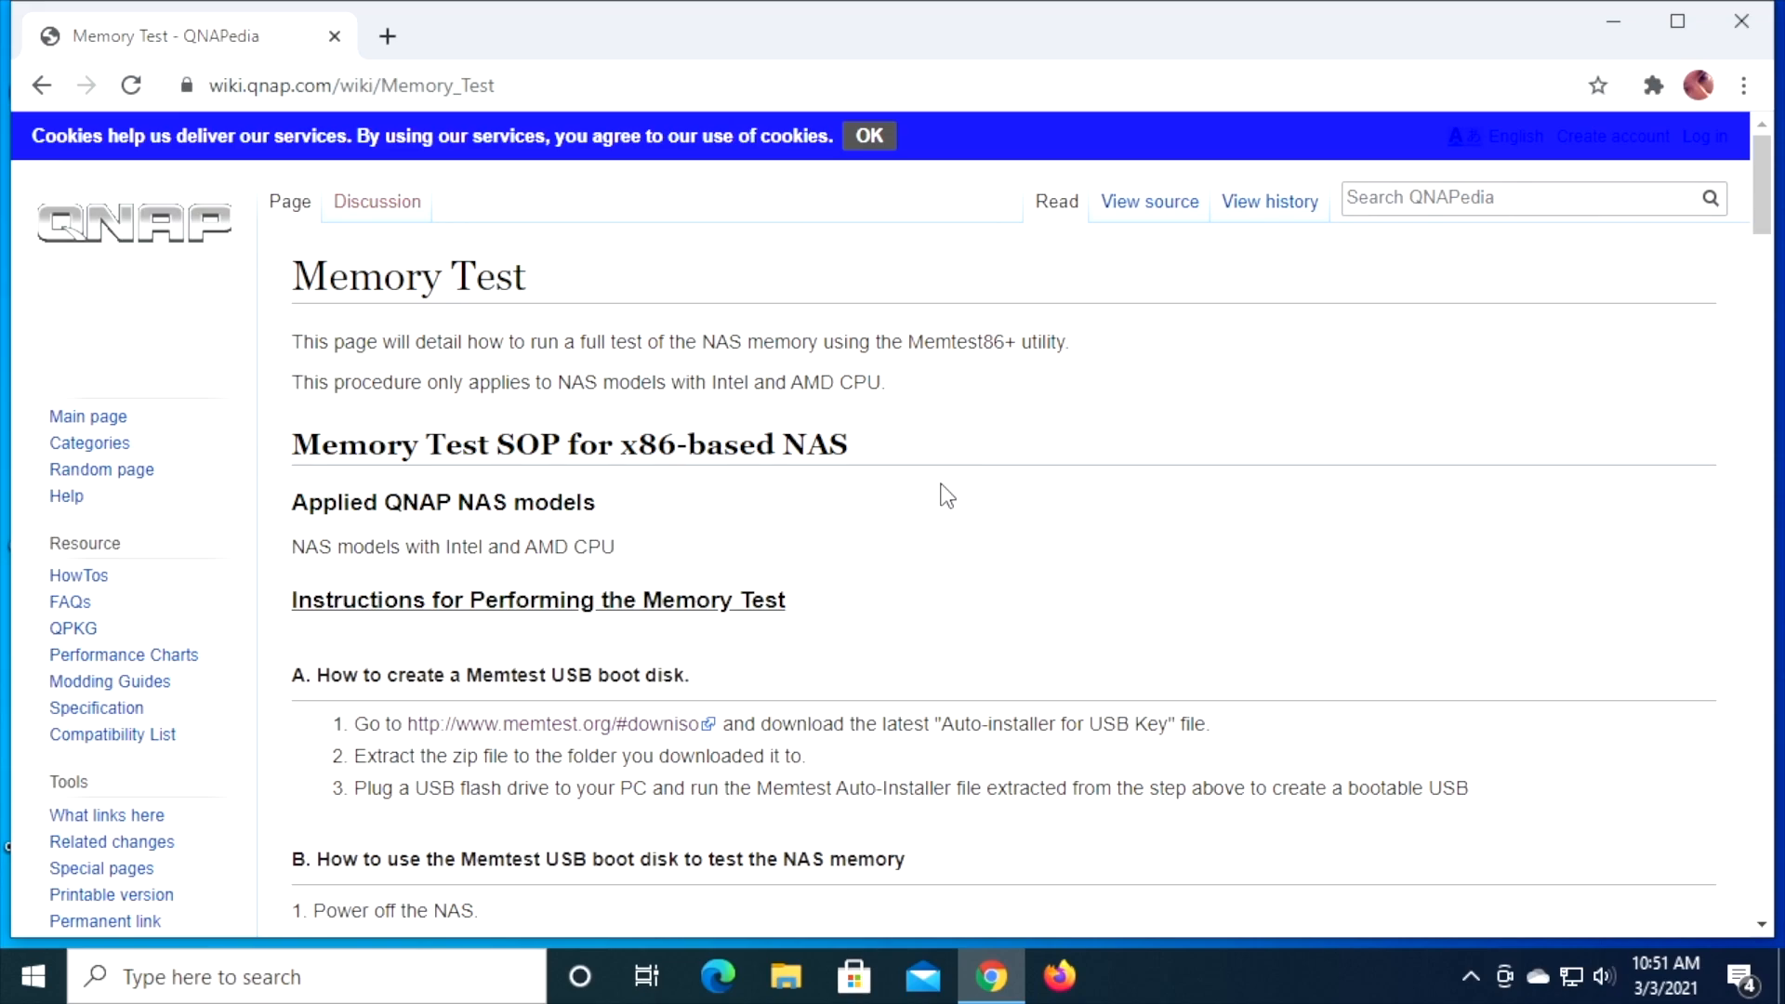
mouse_move(558, 724)
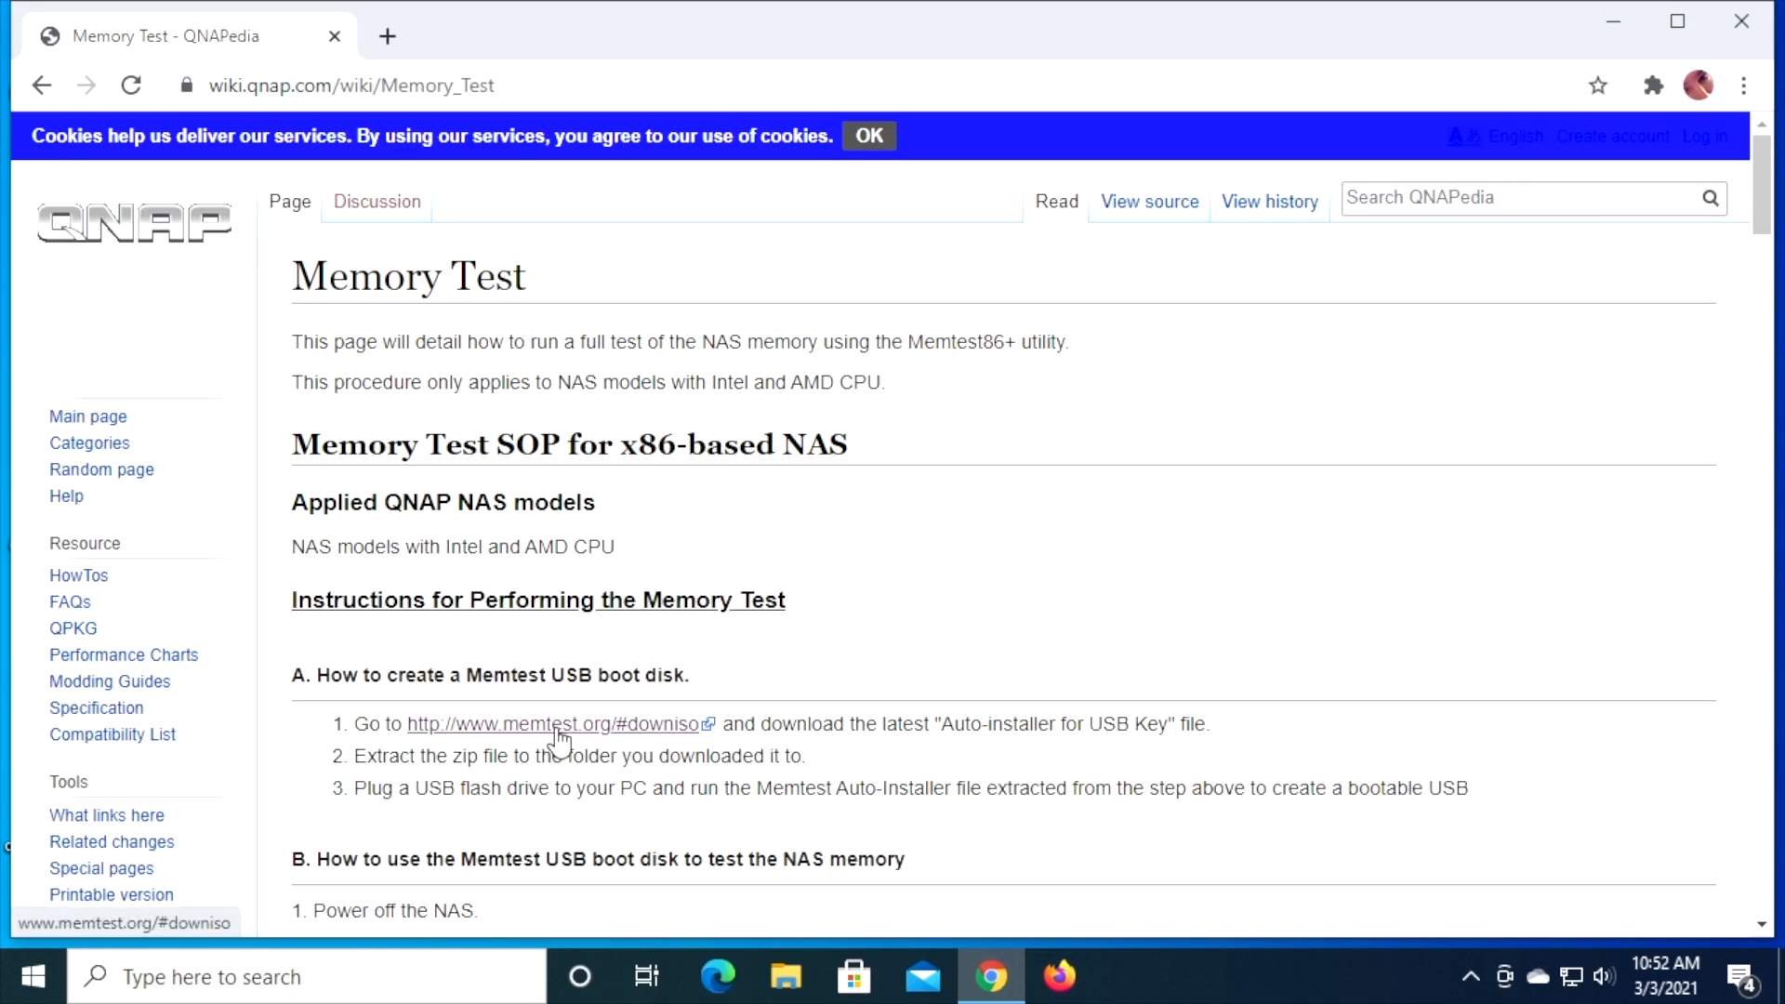
- Follow the memtest.org download link from the QNAP Memory Test wiki page
left_click(556, 723)
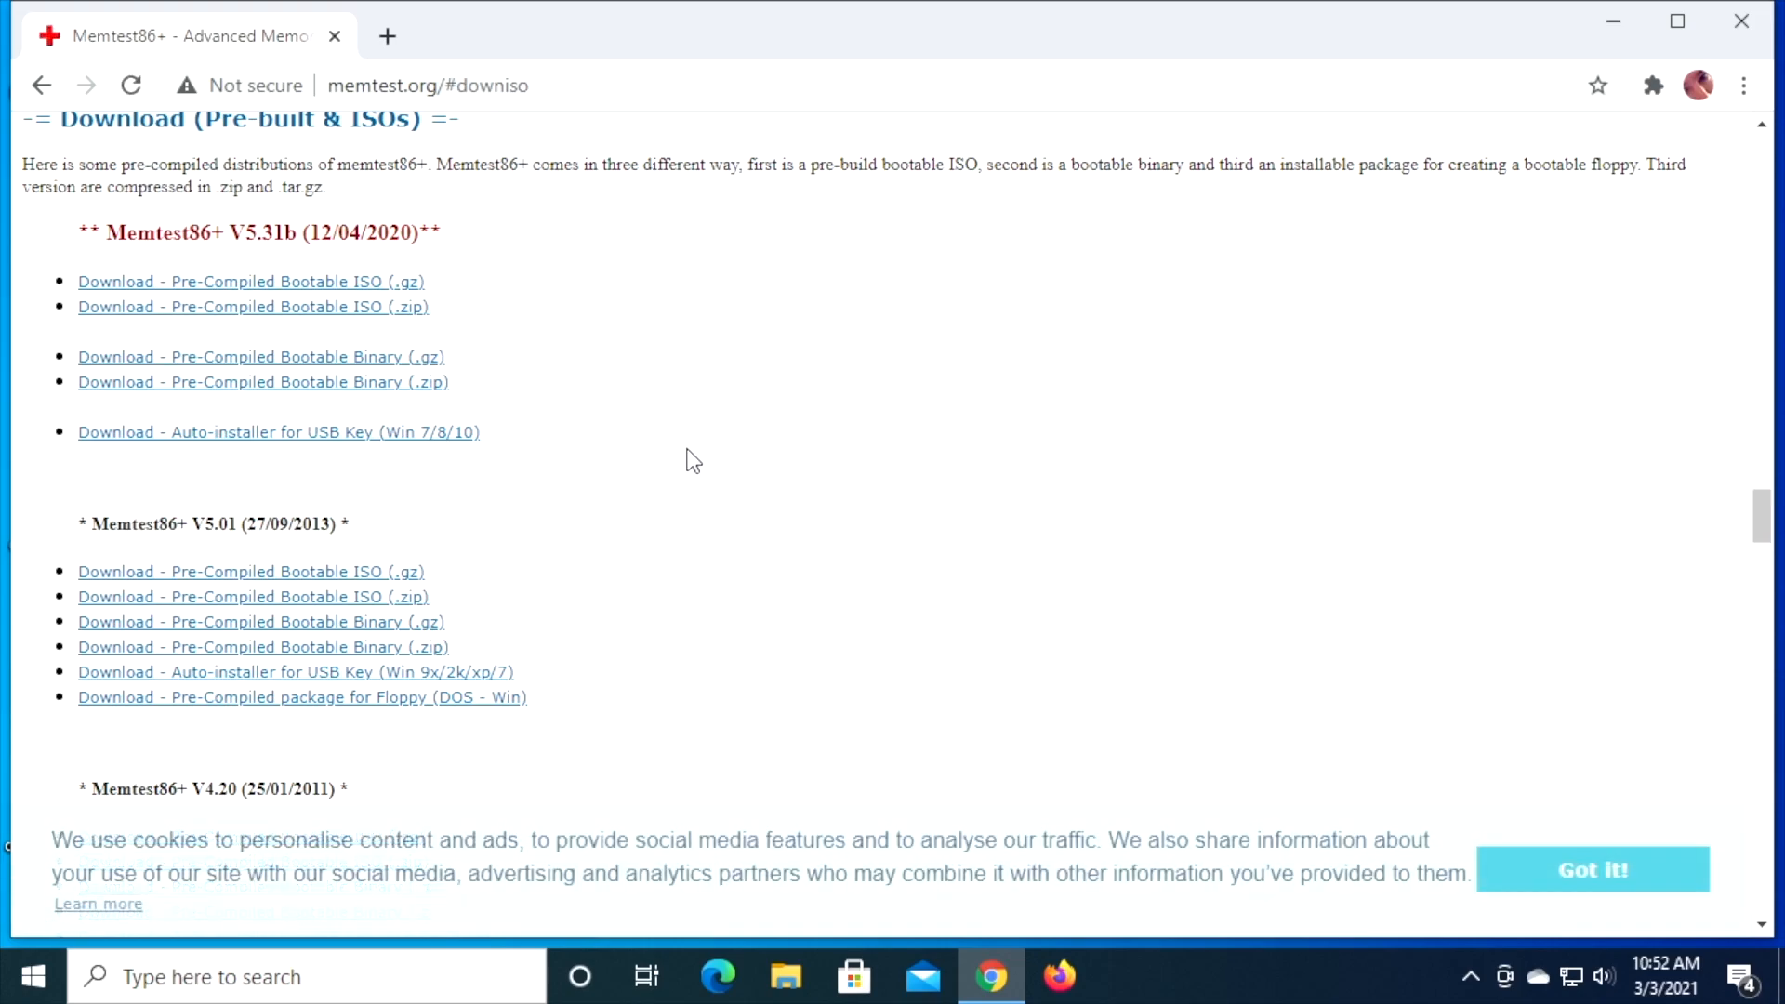
mouse_move(237, 443)
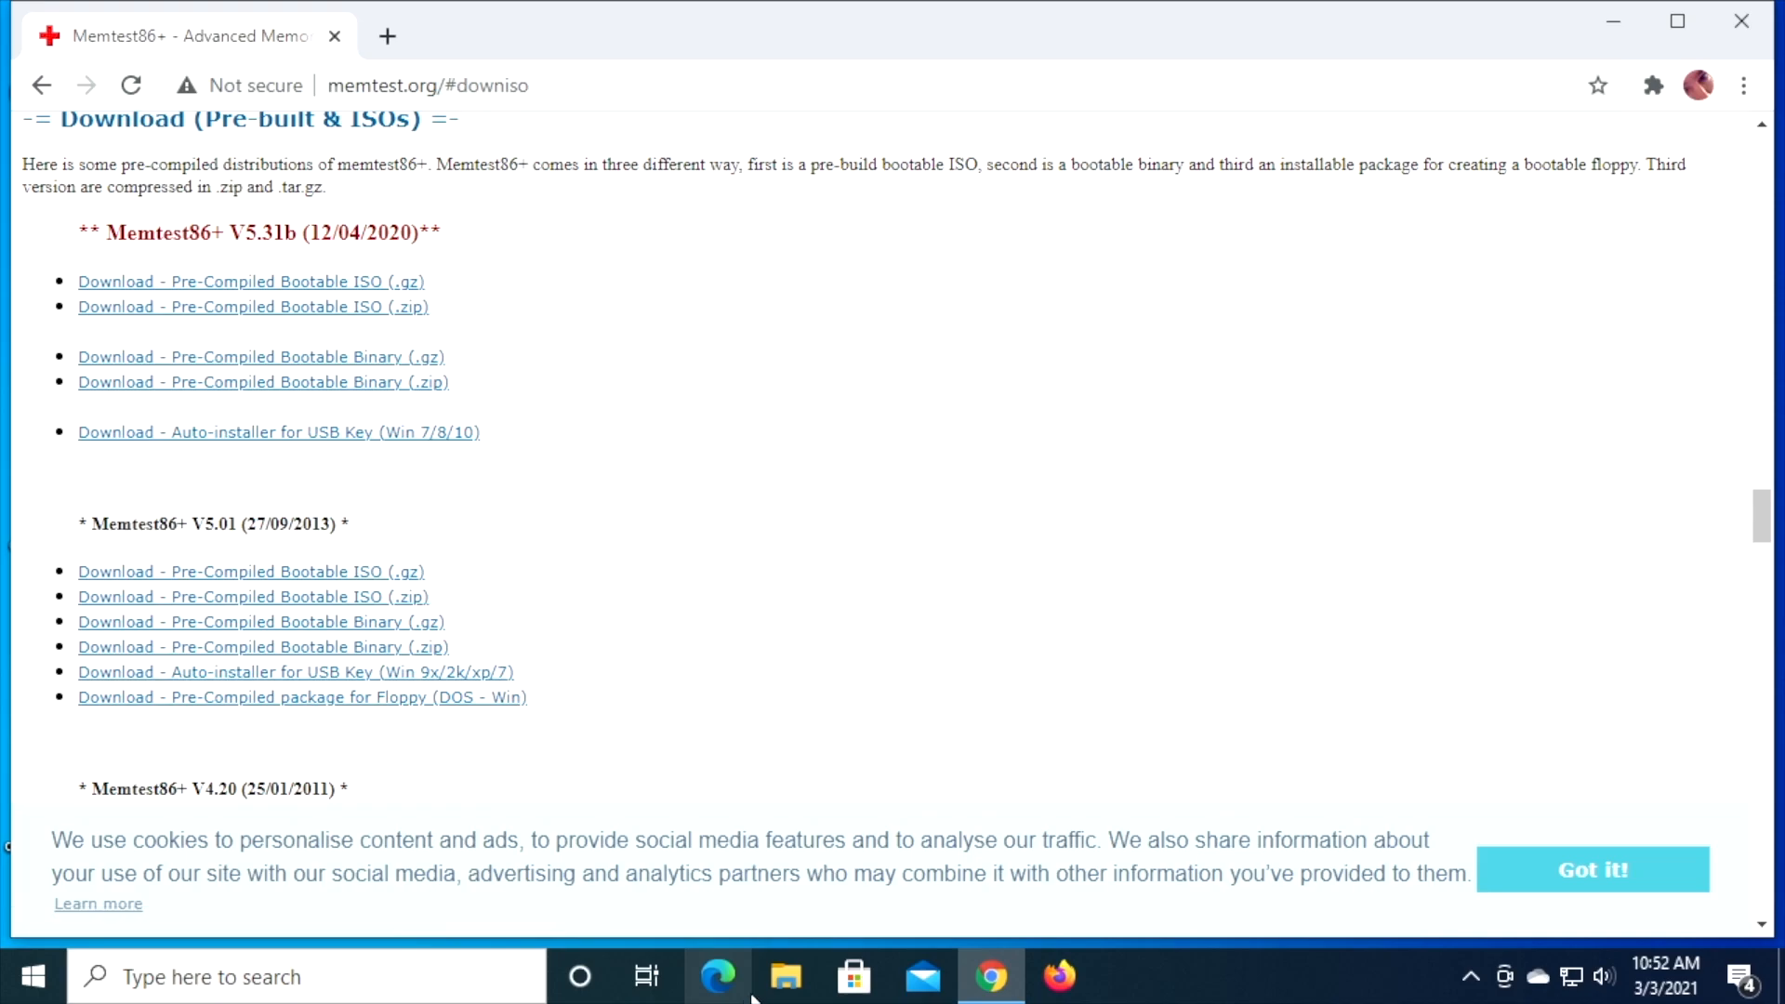
- Launch the Memtest86+ USB Installer from the memtest86+-5.31b.usb.installer archive in Downloads
left_click(785, 976)
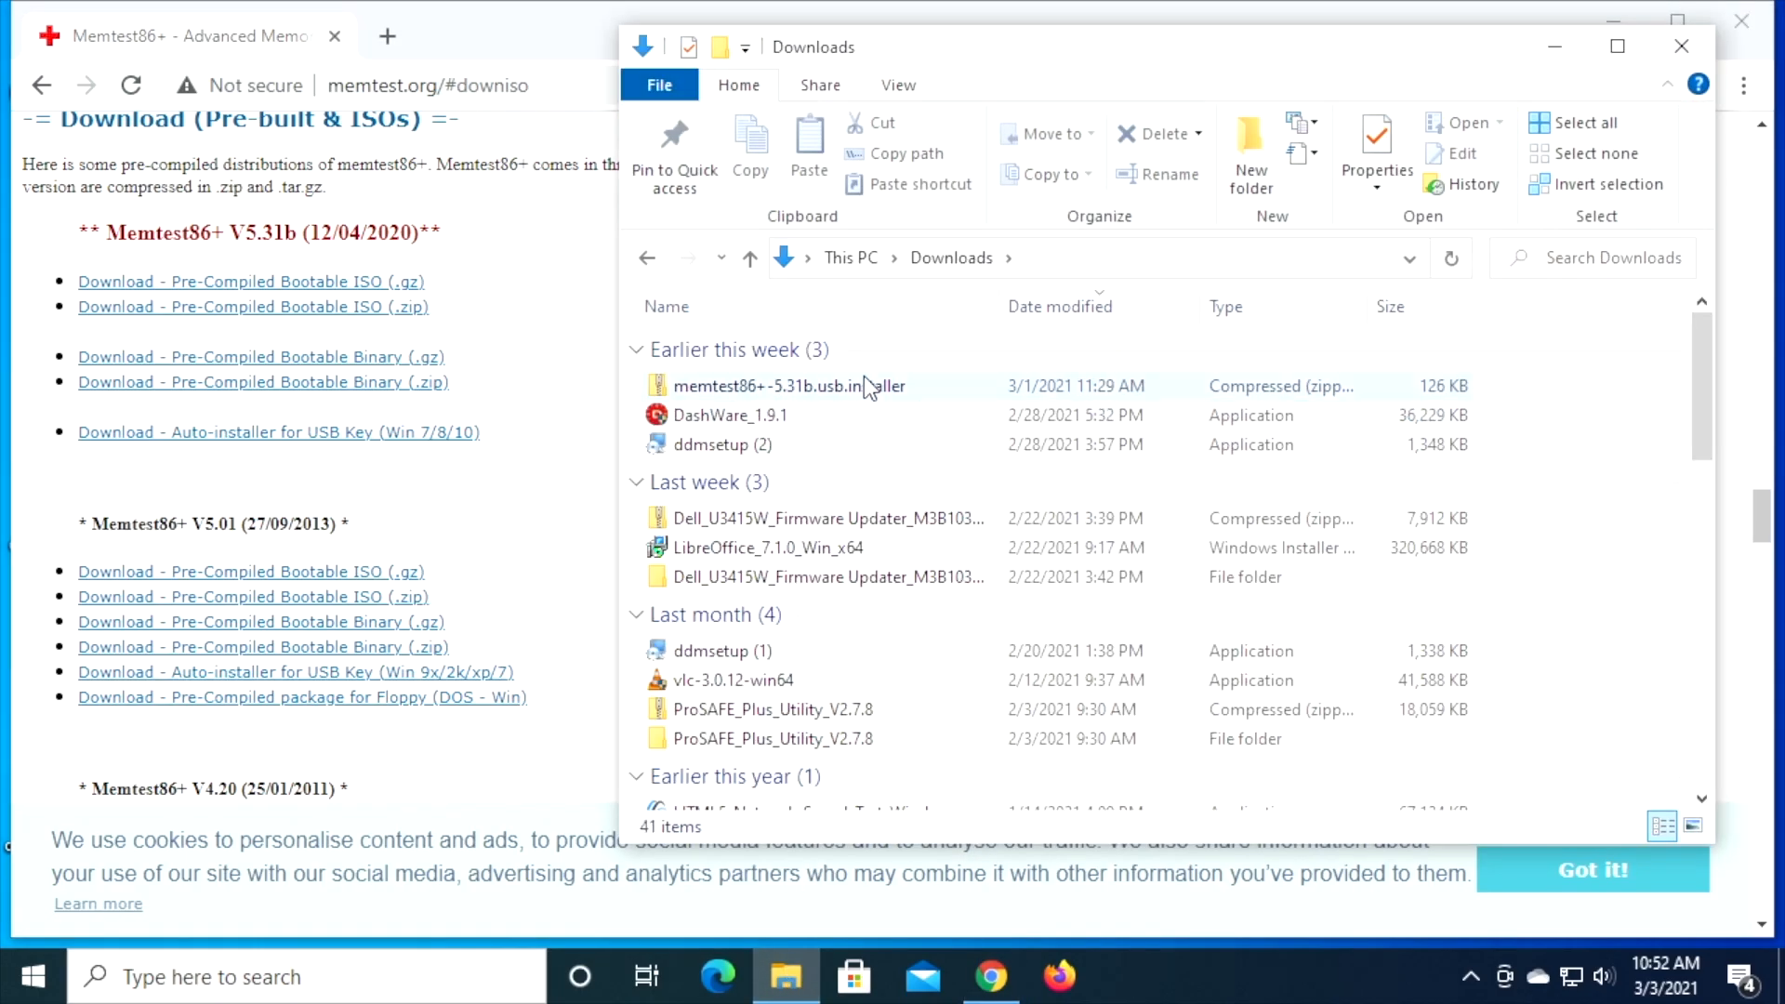
double_click(787, 387)
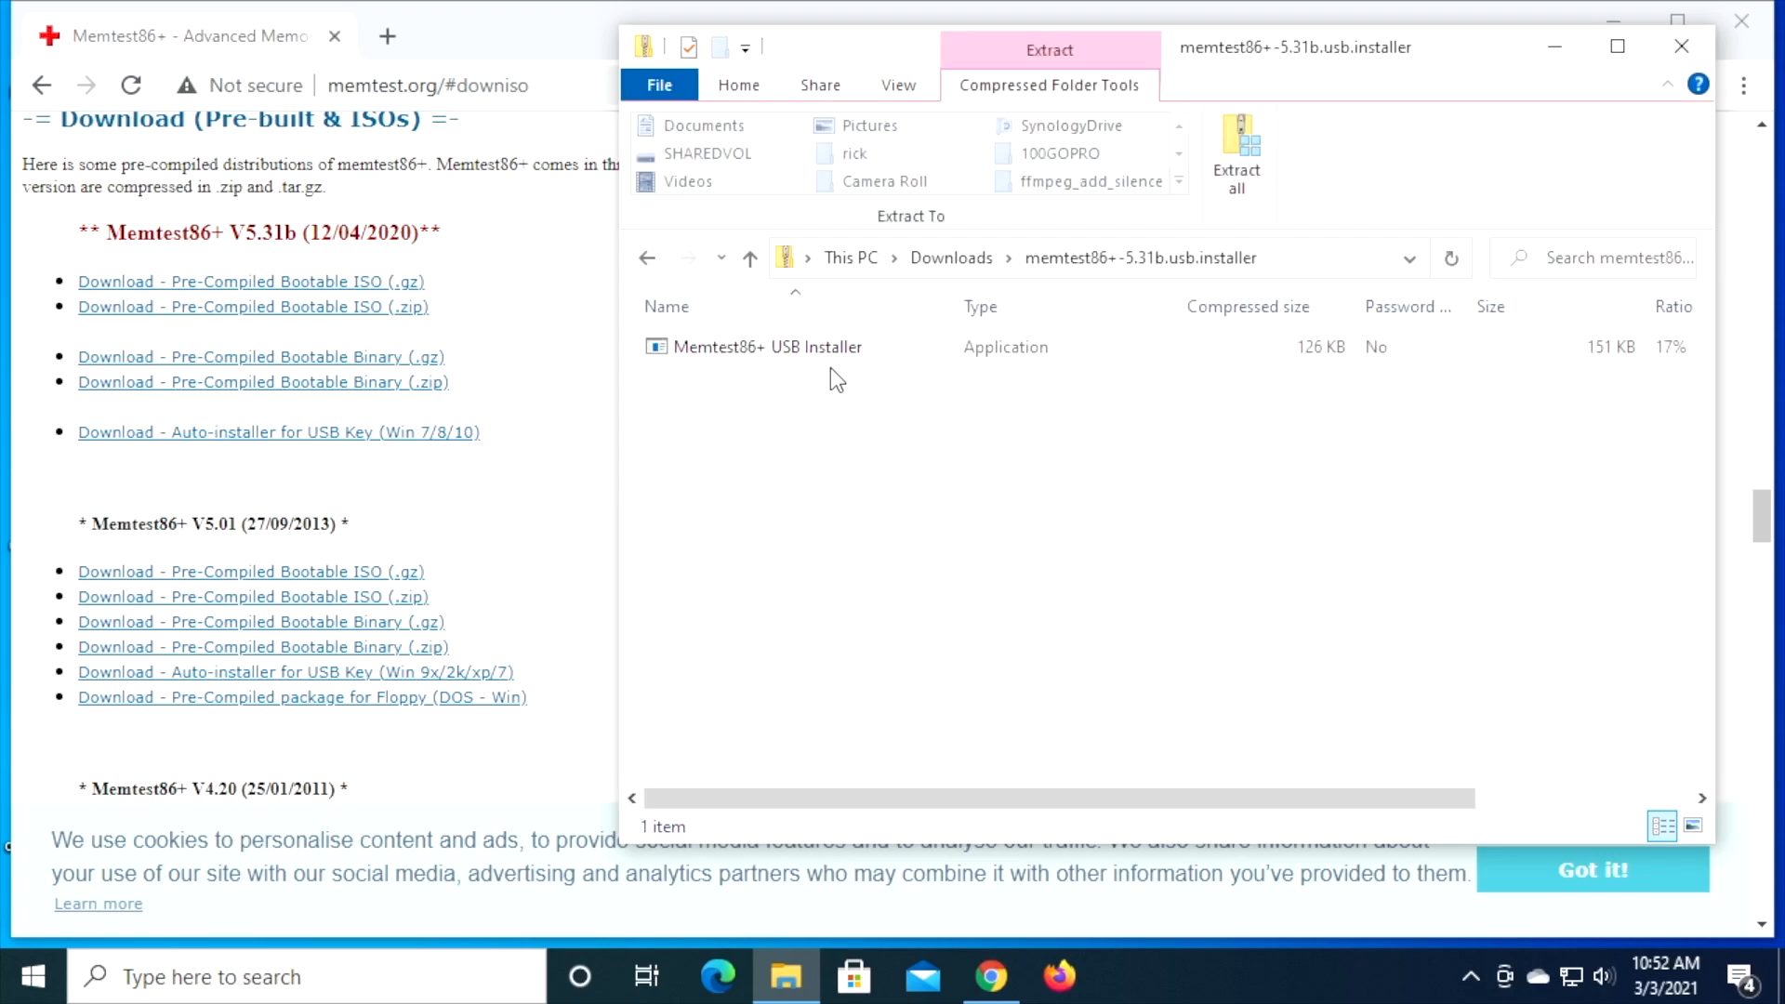
double_click(766, 348)
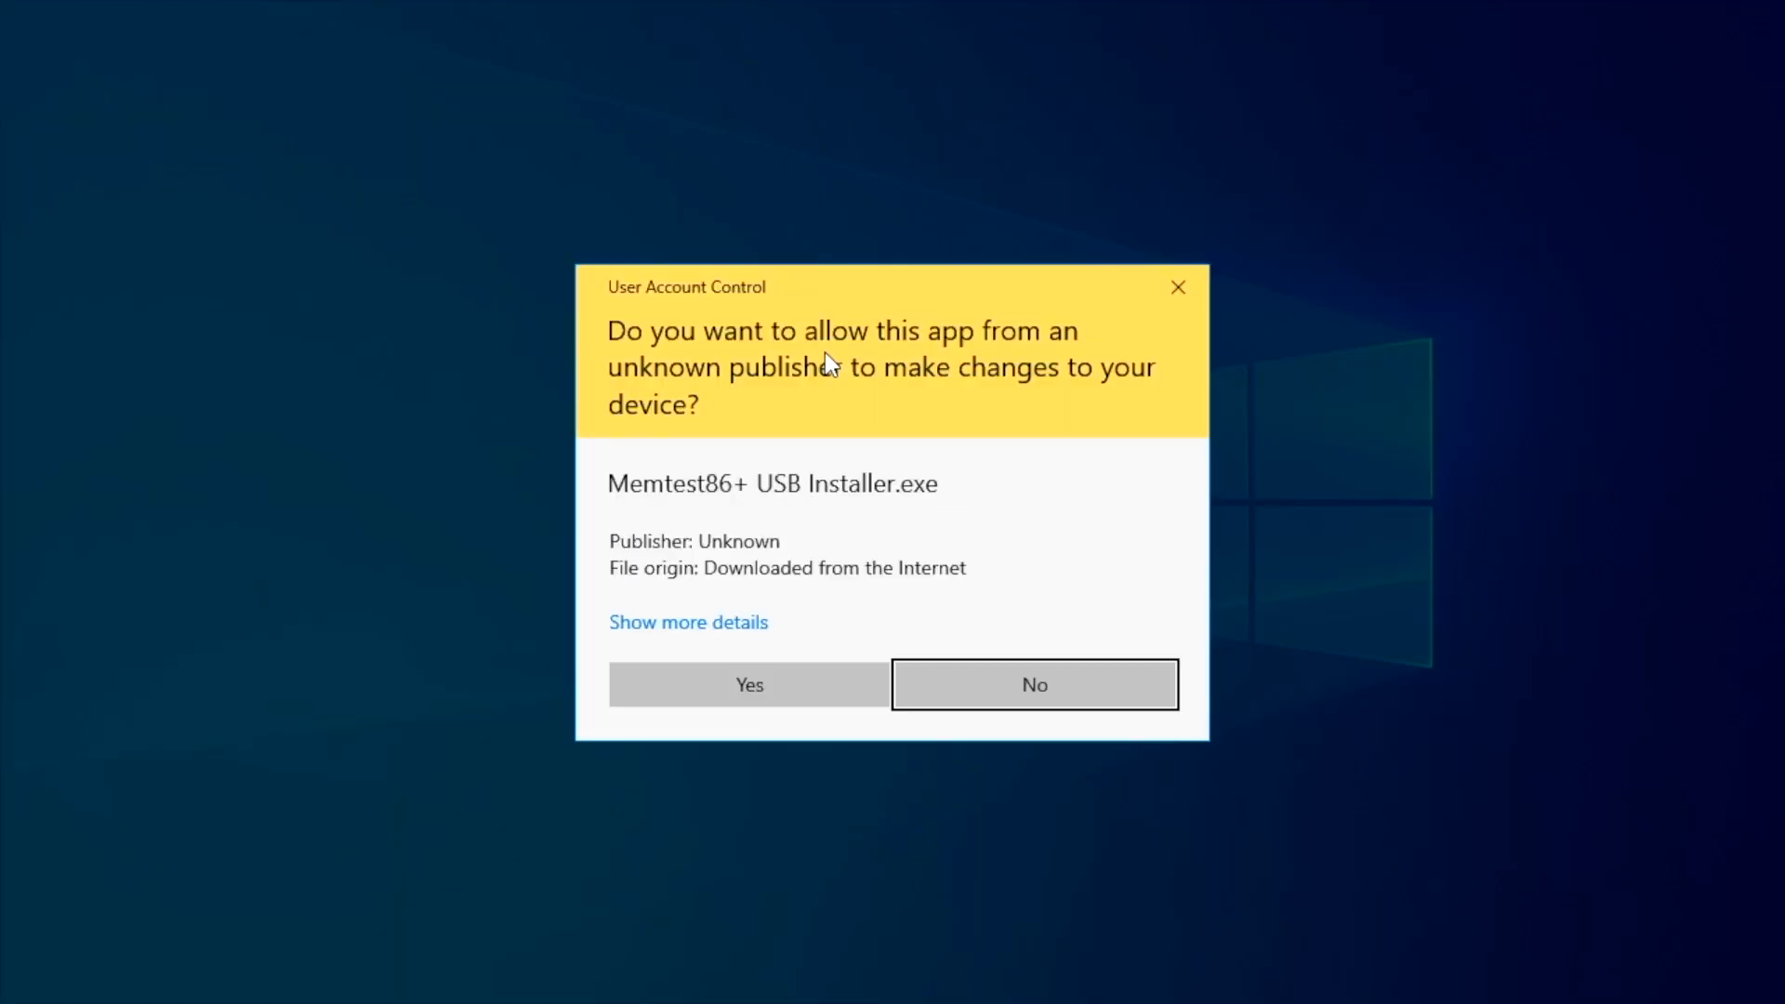
- Get past the permission prompt and check the list of available USB flash drives
left_click(1032, 684)
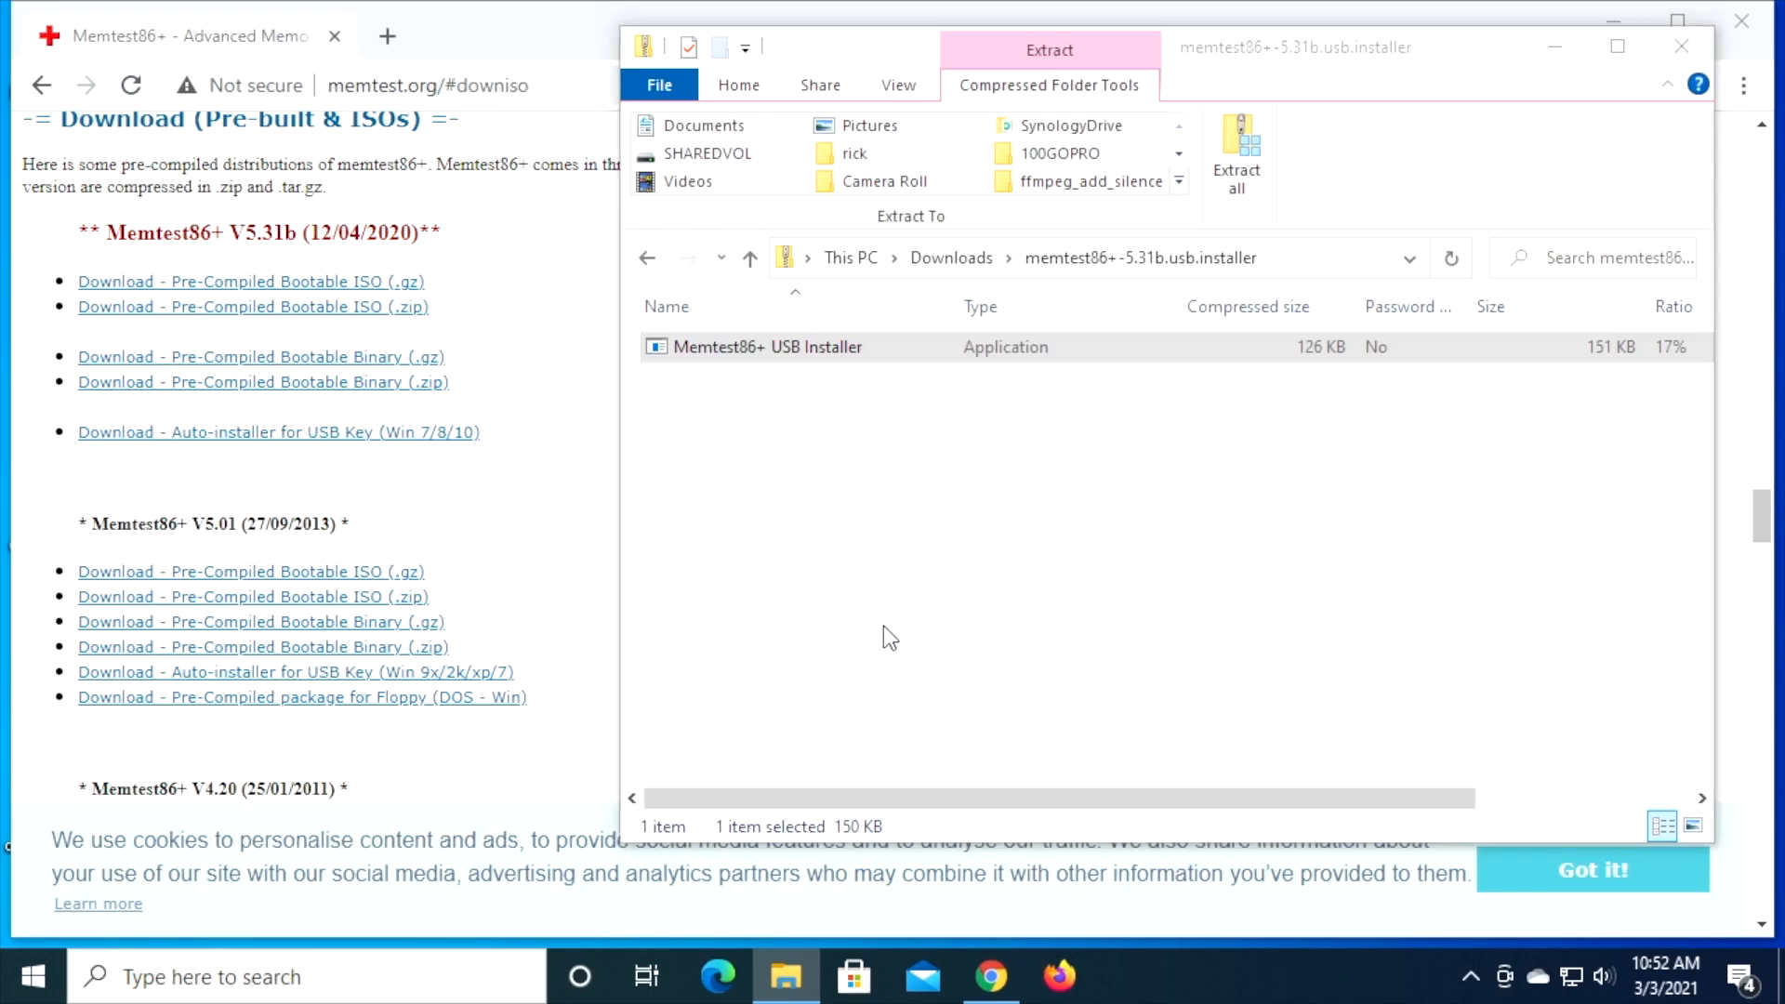
double_click(767, 345)
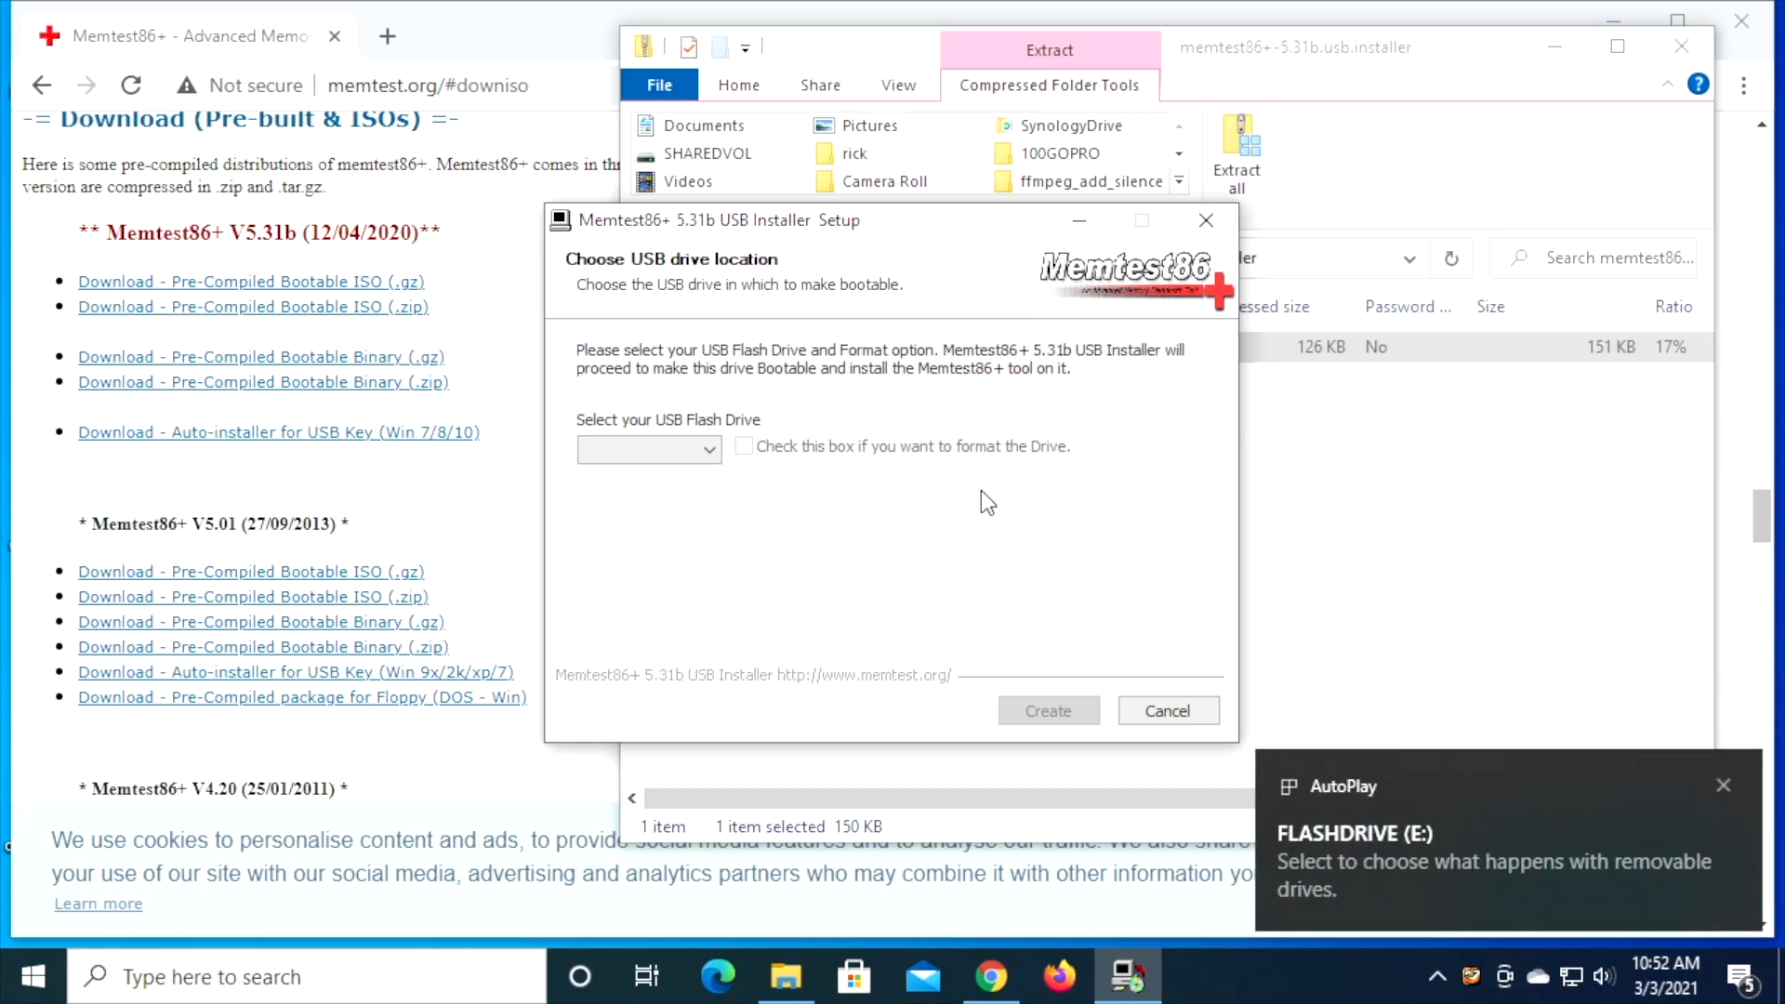
mouse_move(748, 494)
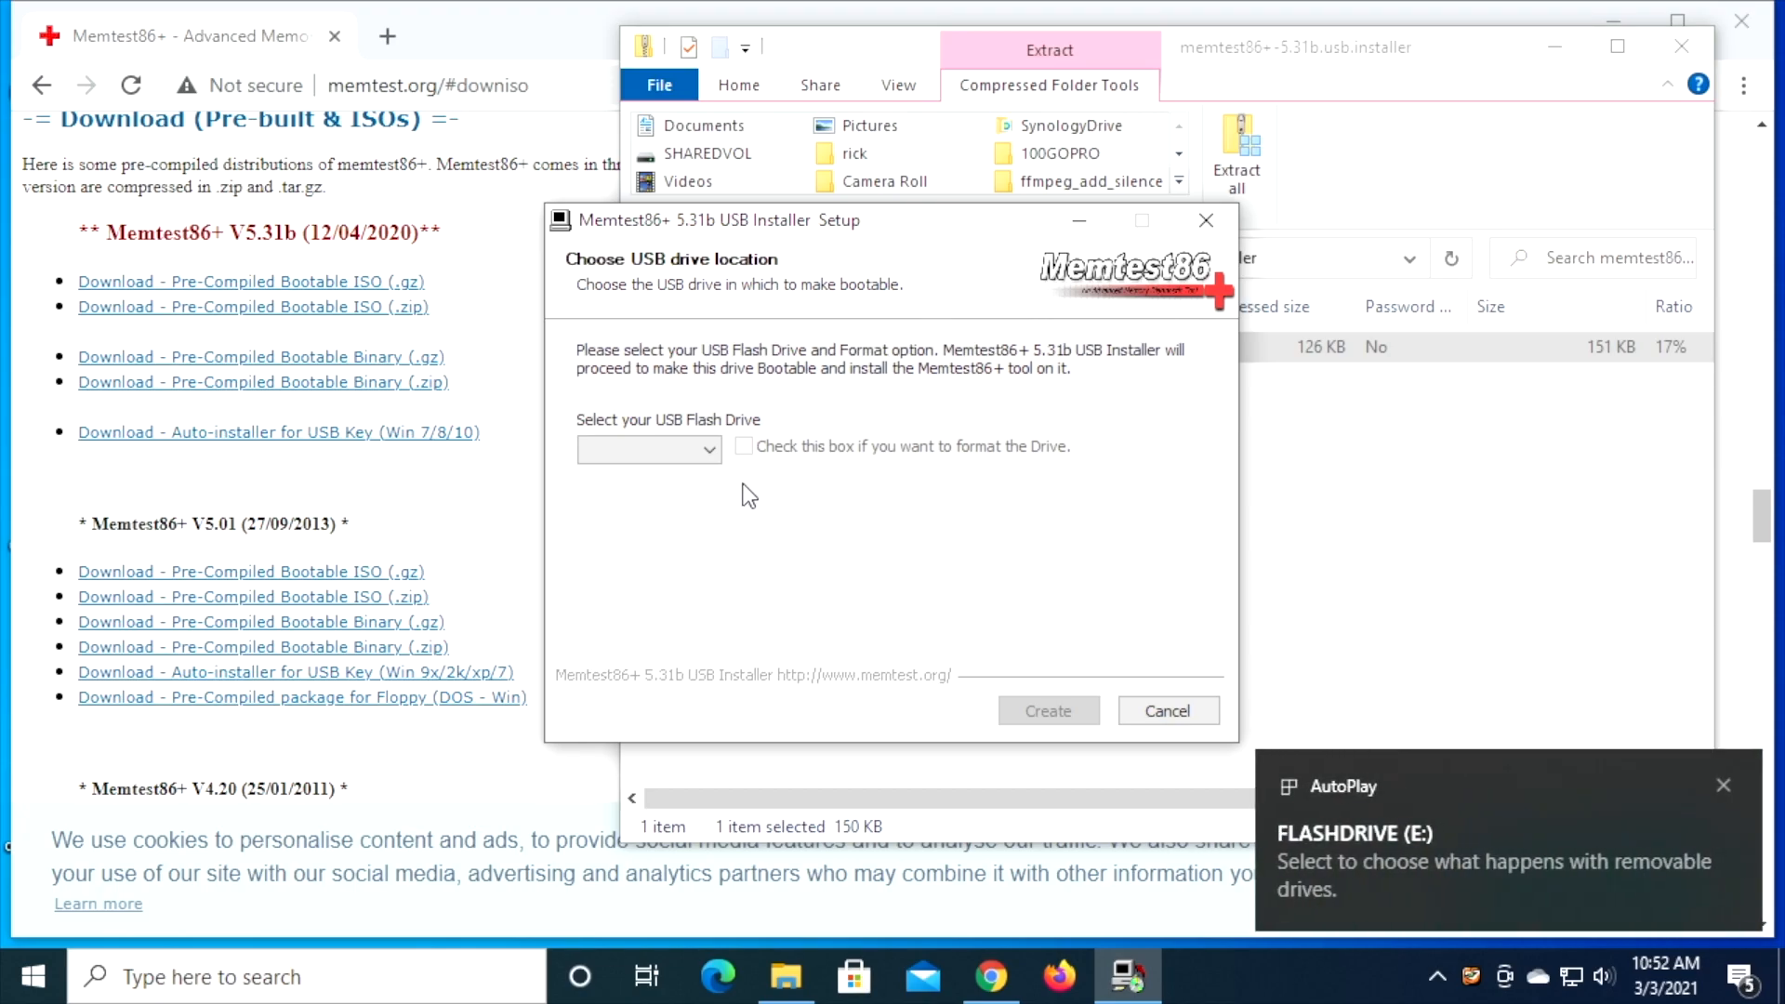
left_click(649, 449)
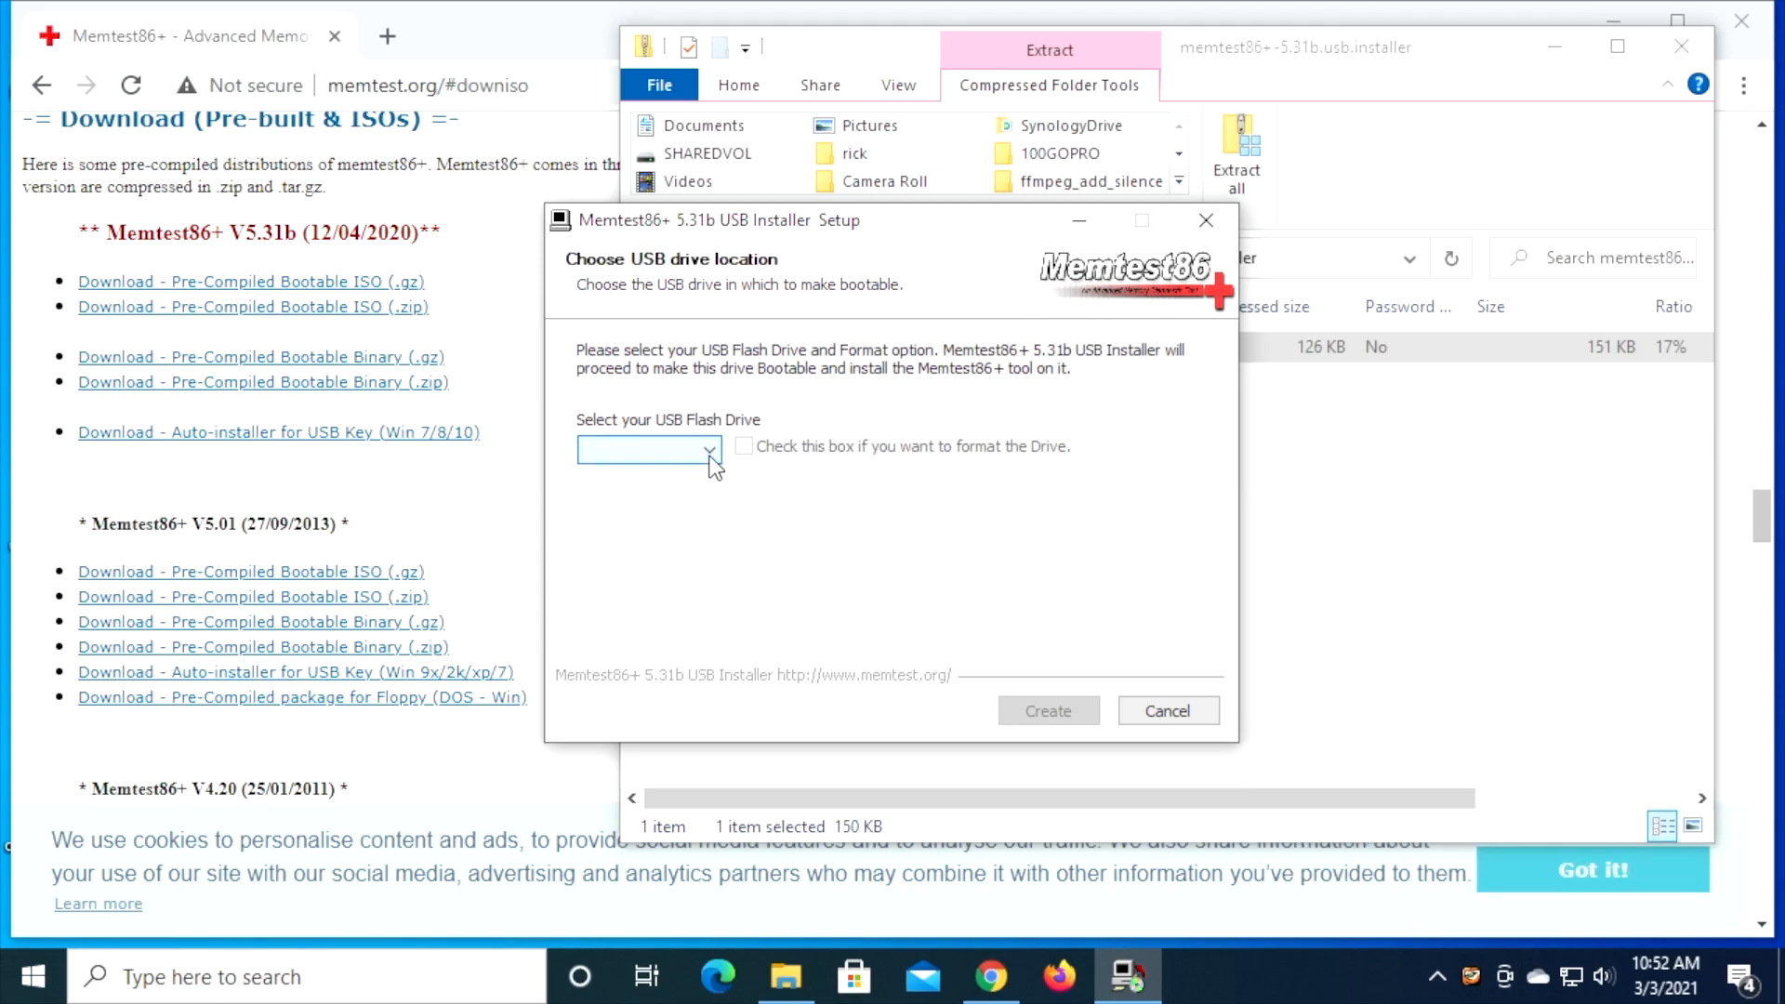
mouse_move(766, 530)
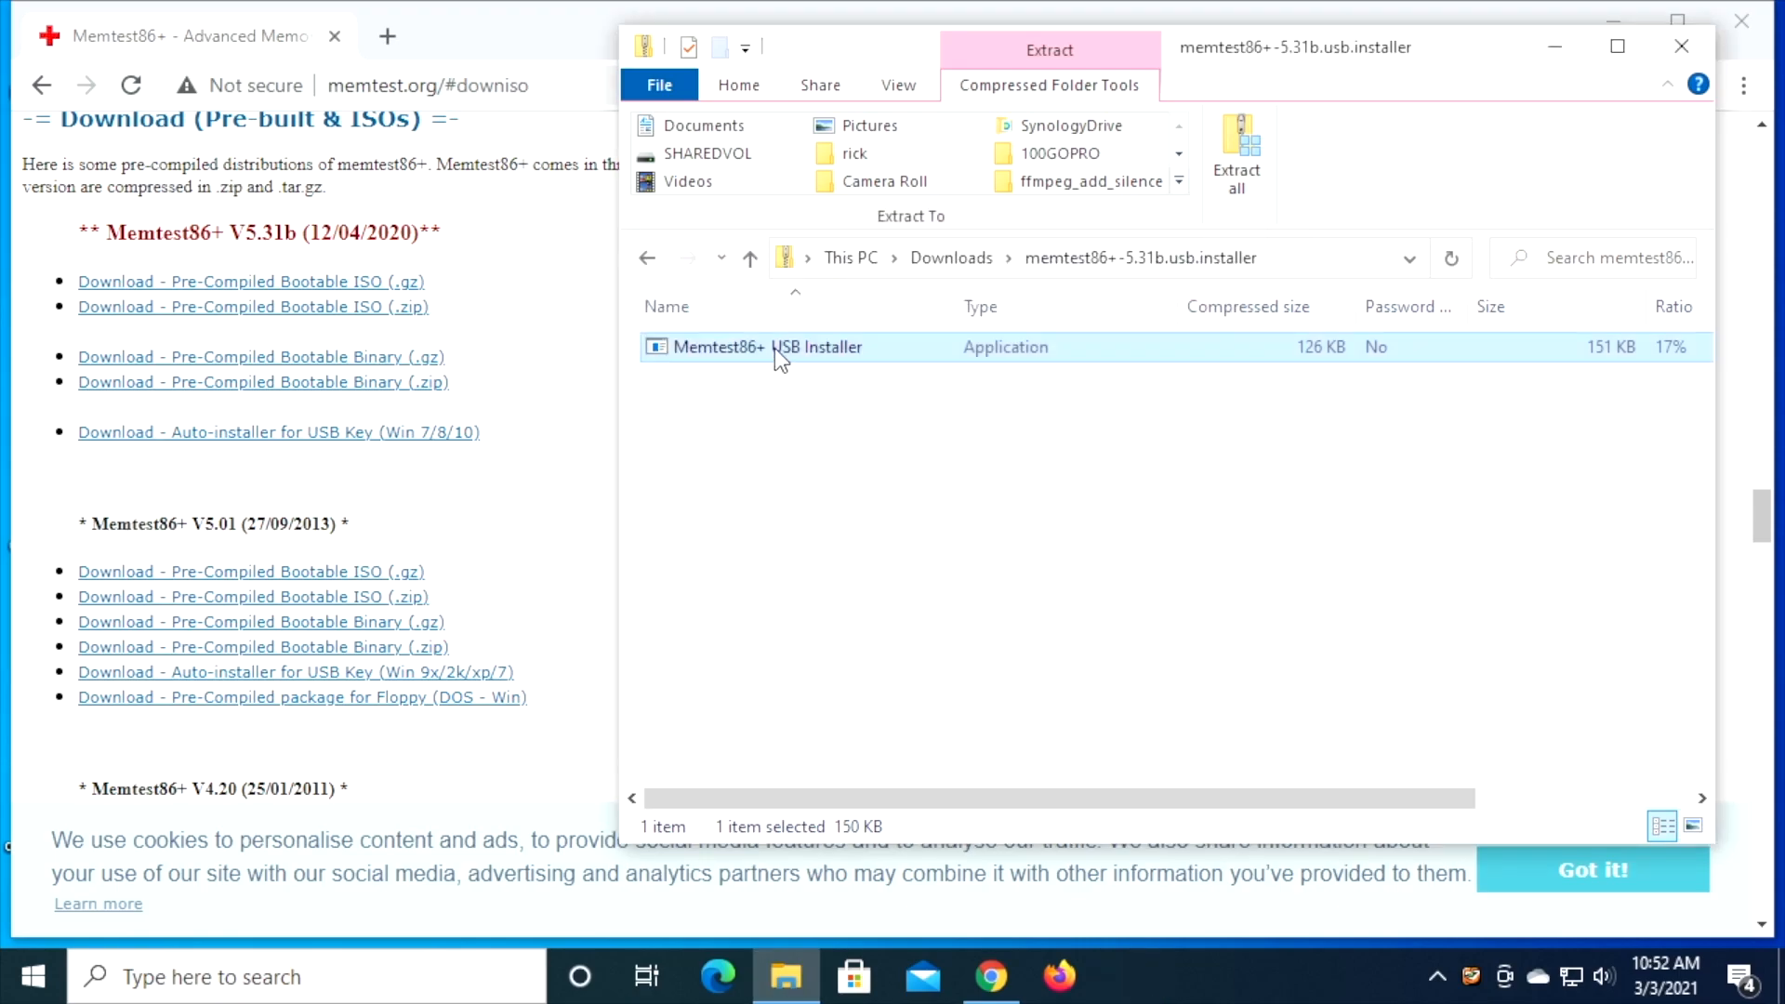
- Relaunch the installer with admin rights, select drive E: and opt to format it as FAT32
double_click(765, 347)
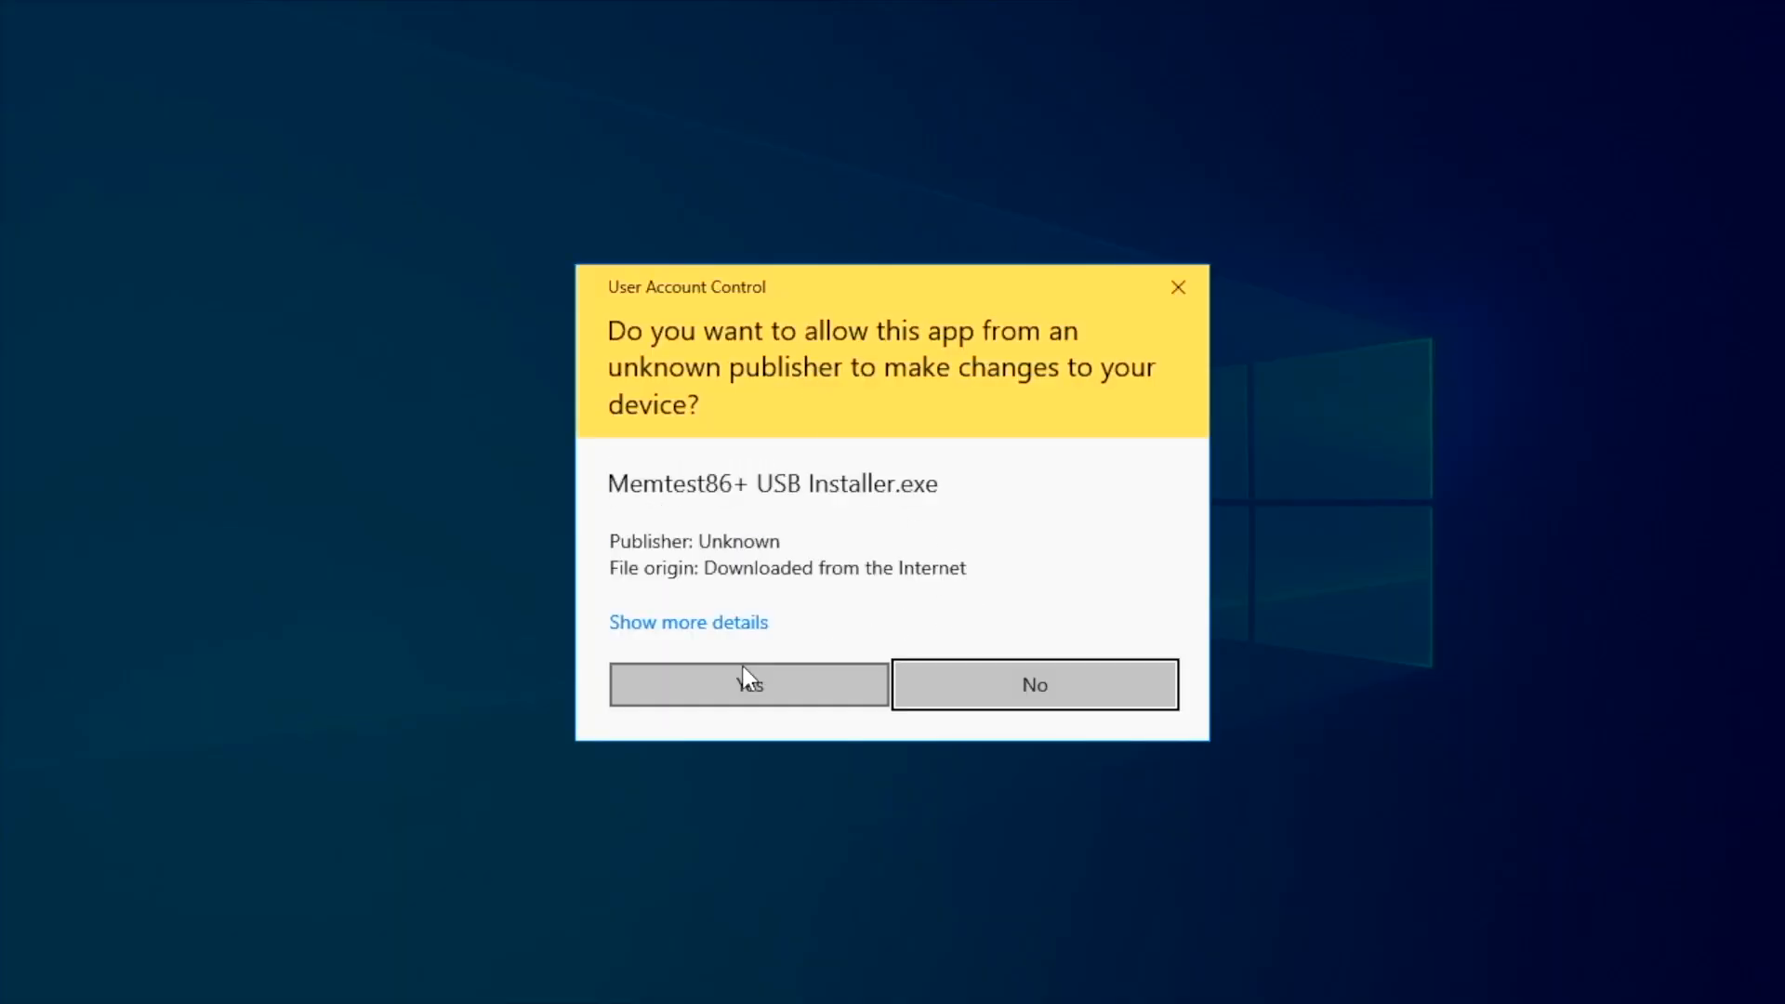
left_click(748, 685)
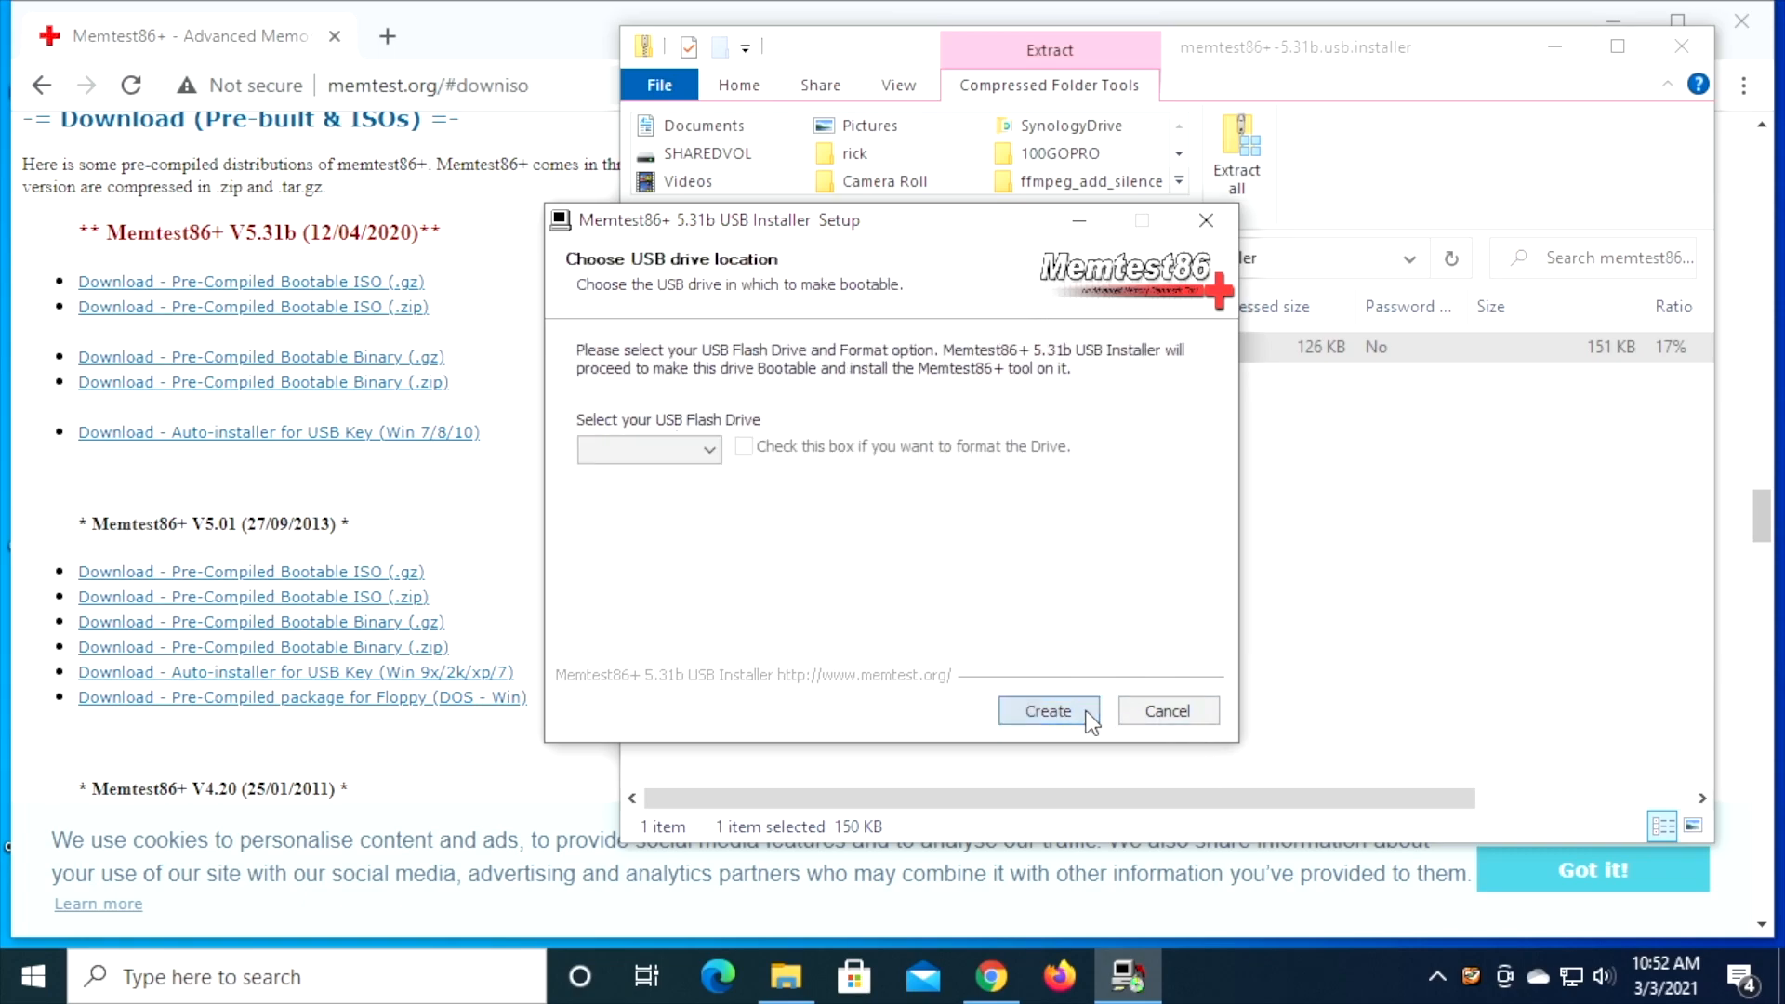
left_click(649, 448)
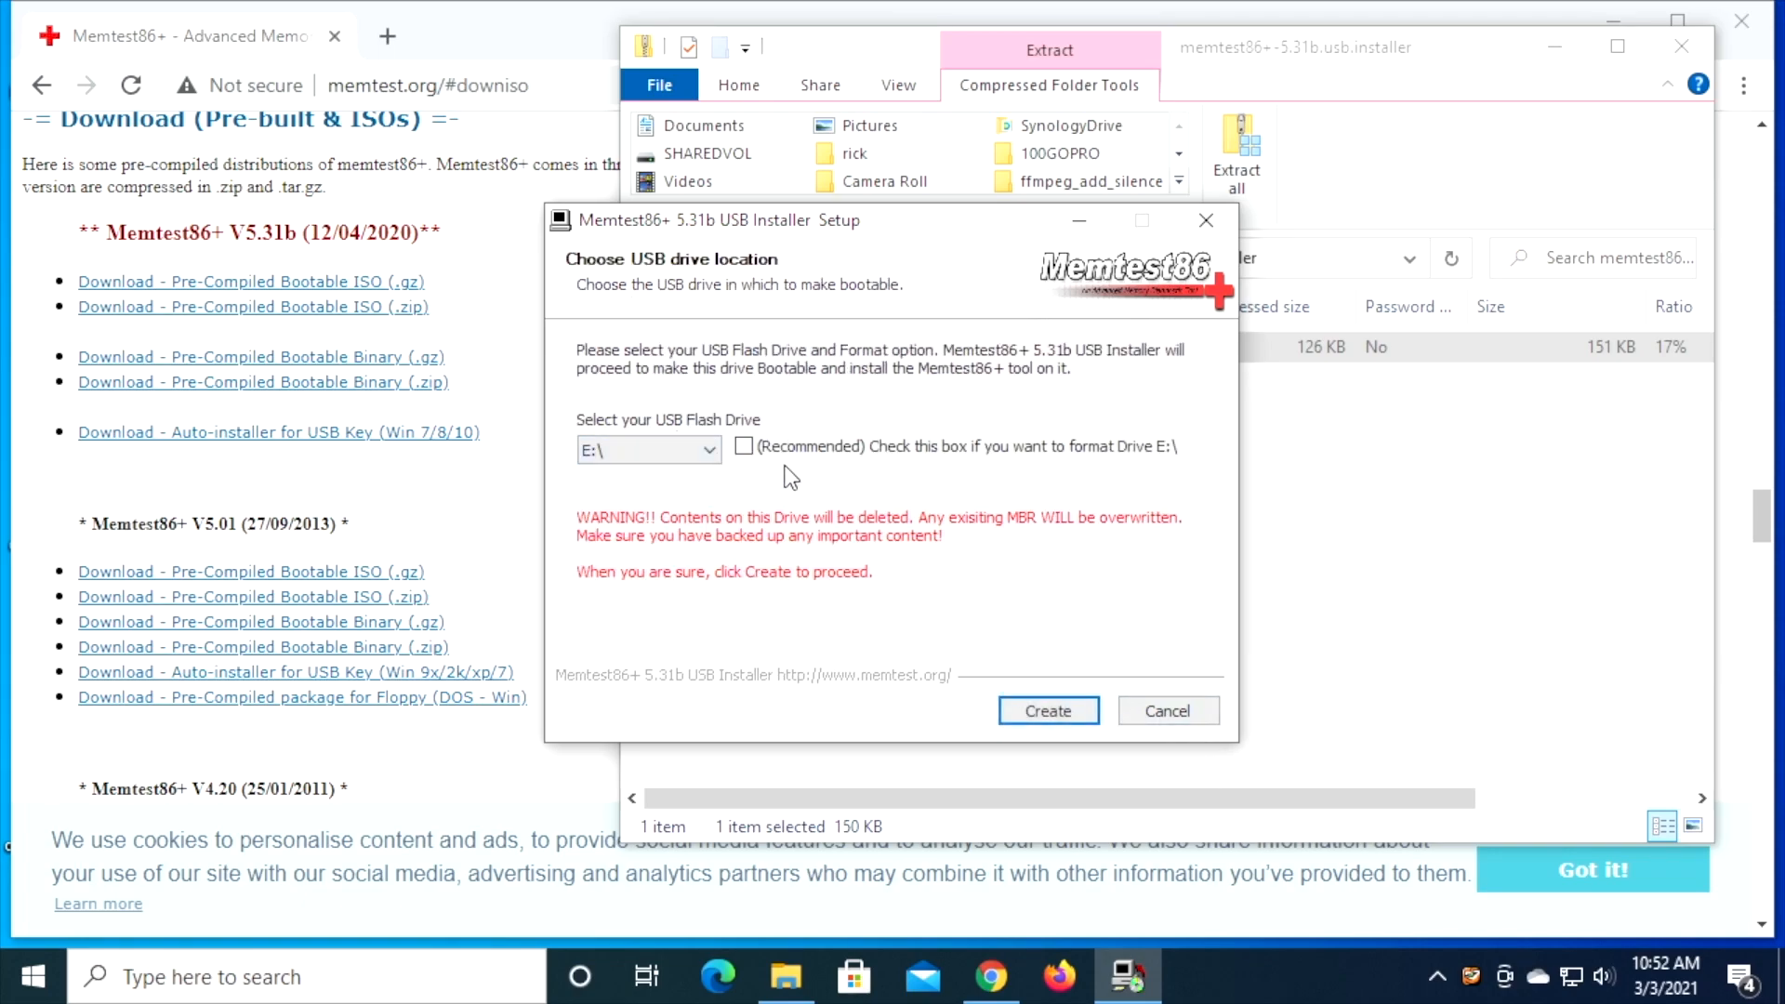
left_click(744, 446)
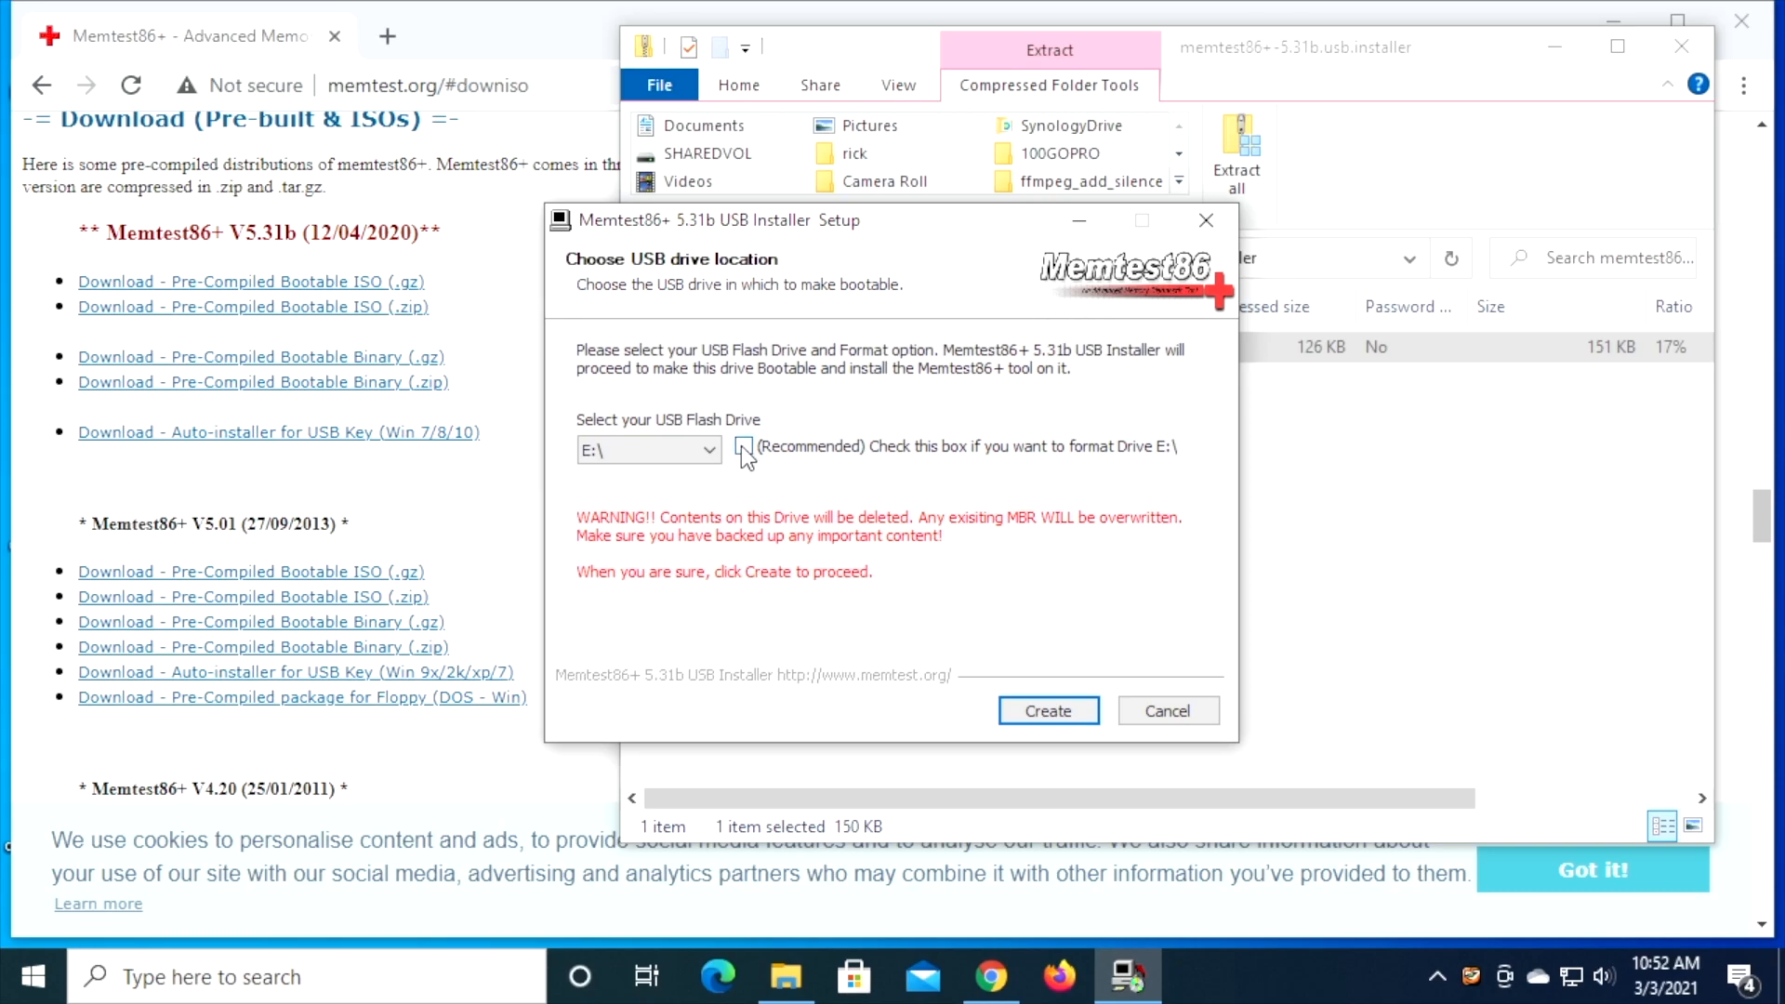
left_click(744, 447)
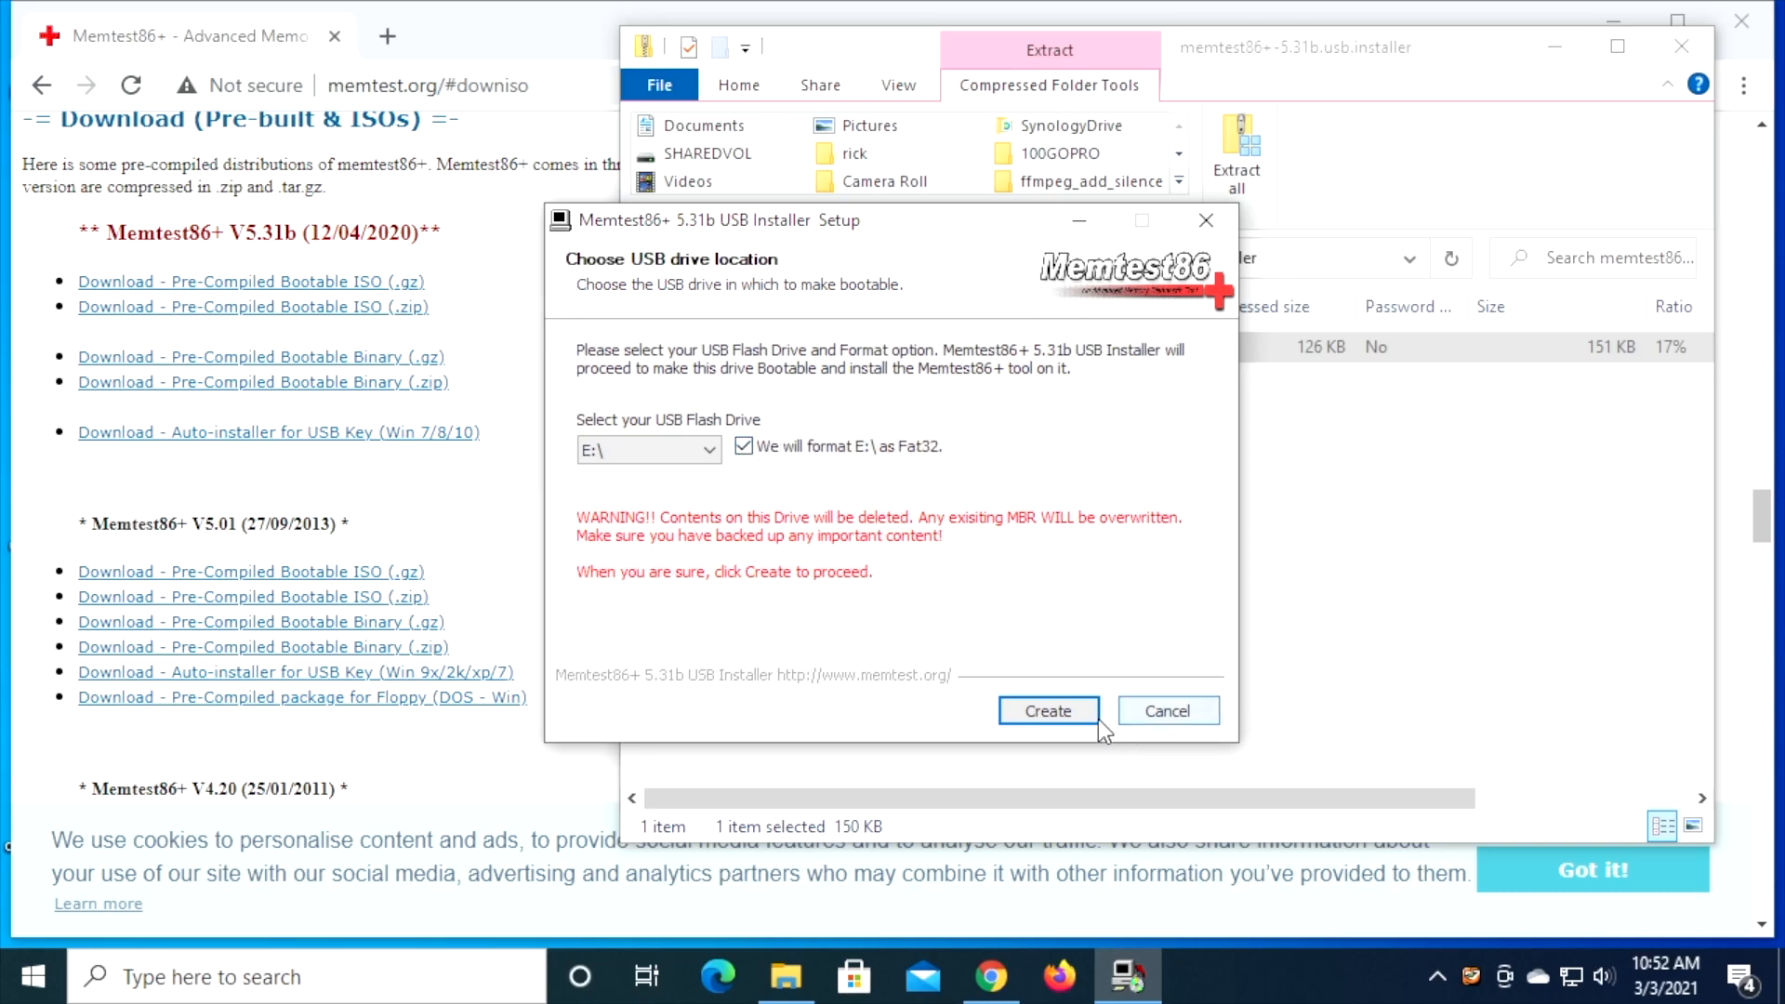
- Create the bootable Memtest86+ drive on E: and finish the installer
left_click(1047, 710)
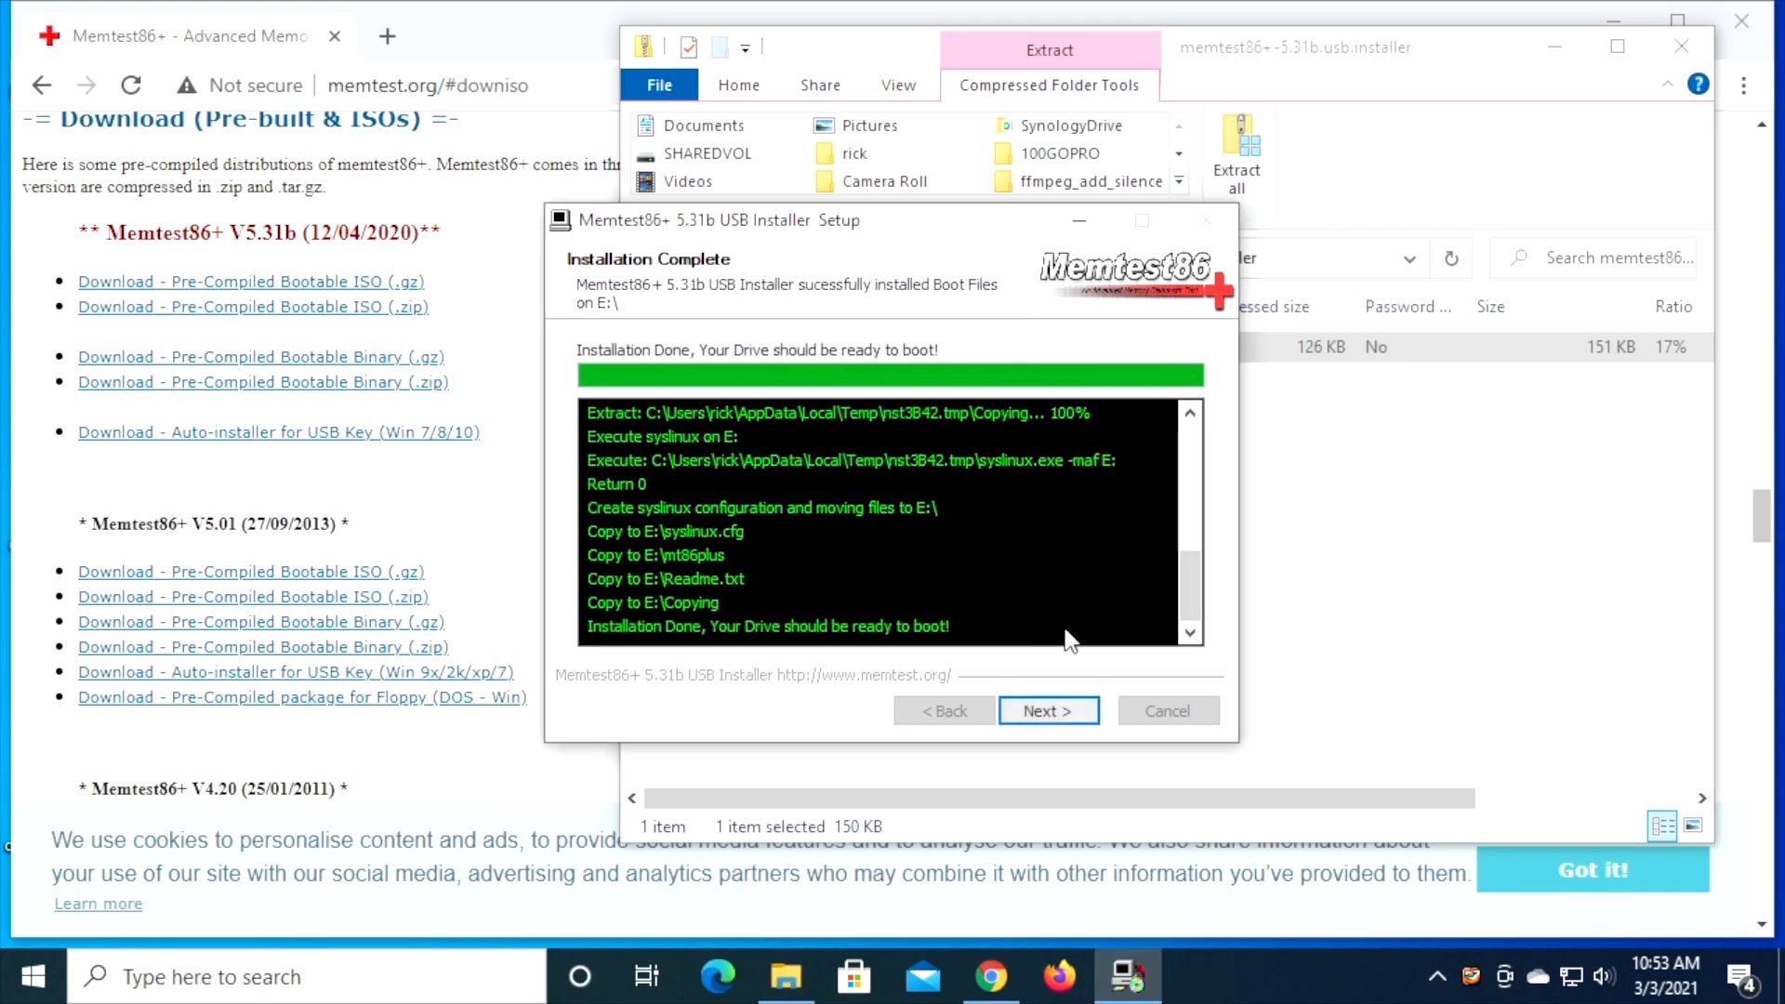
left_click(1047, 710)
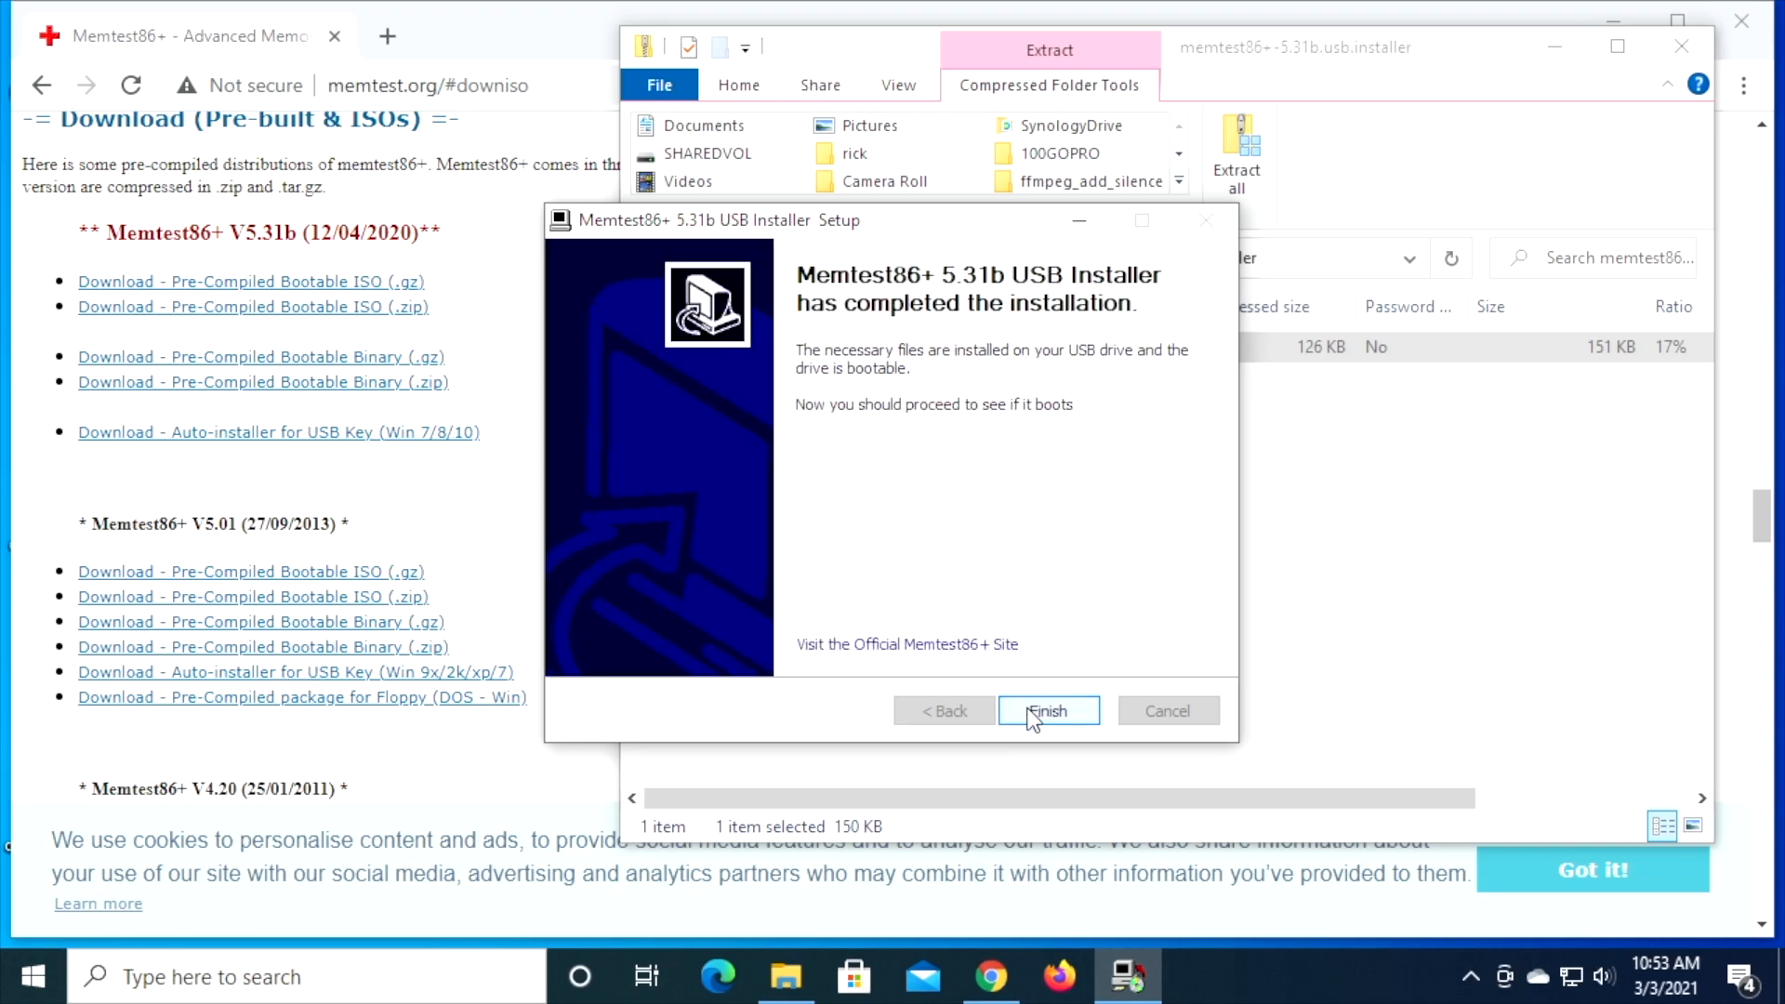
left_click(1047, 711)
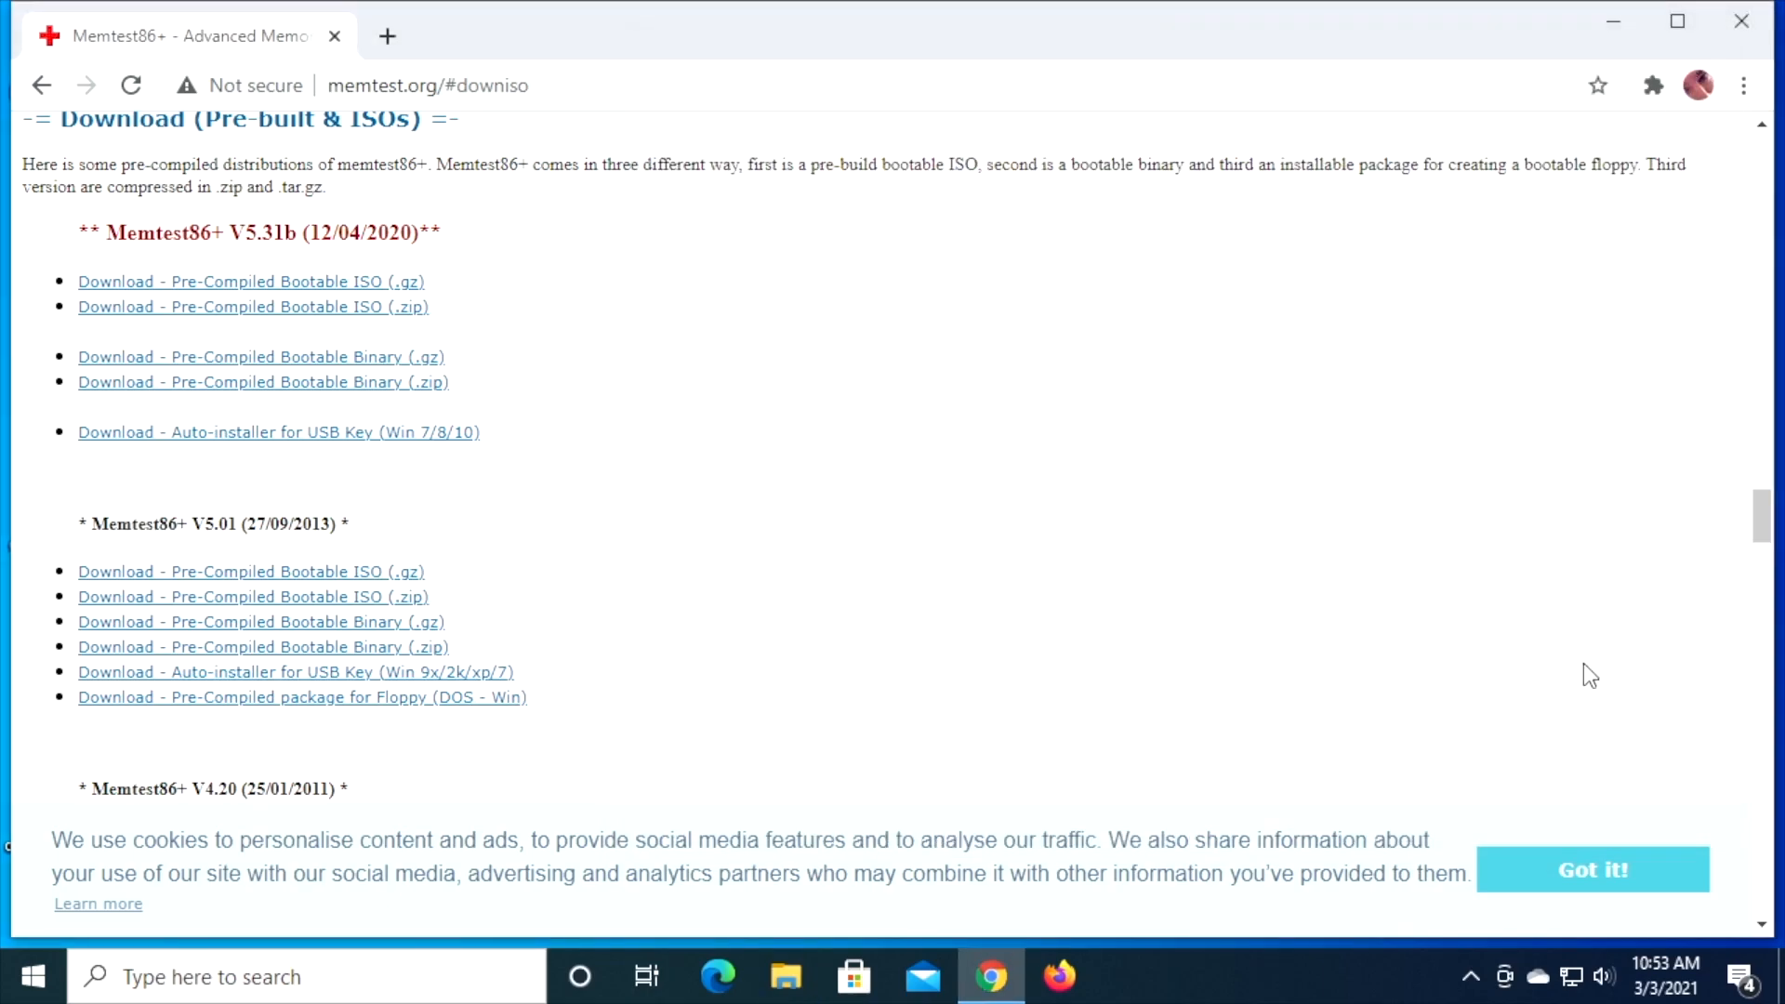
- Eject the Memtest86+ flash drive from the system tray's hidden icons
left_click(1470, 976)
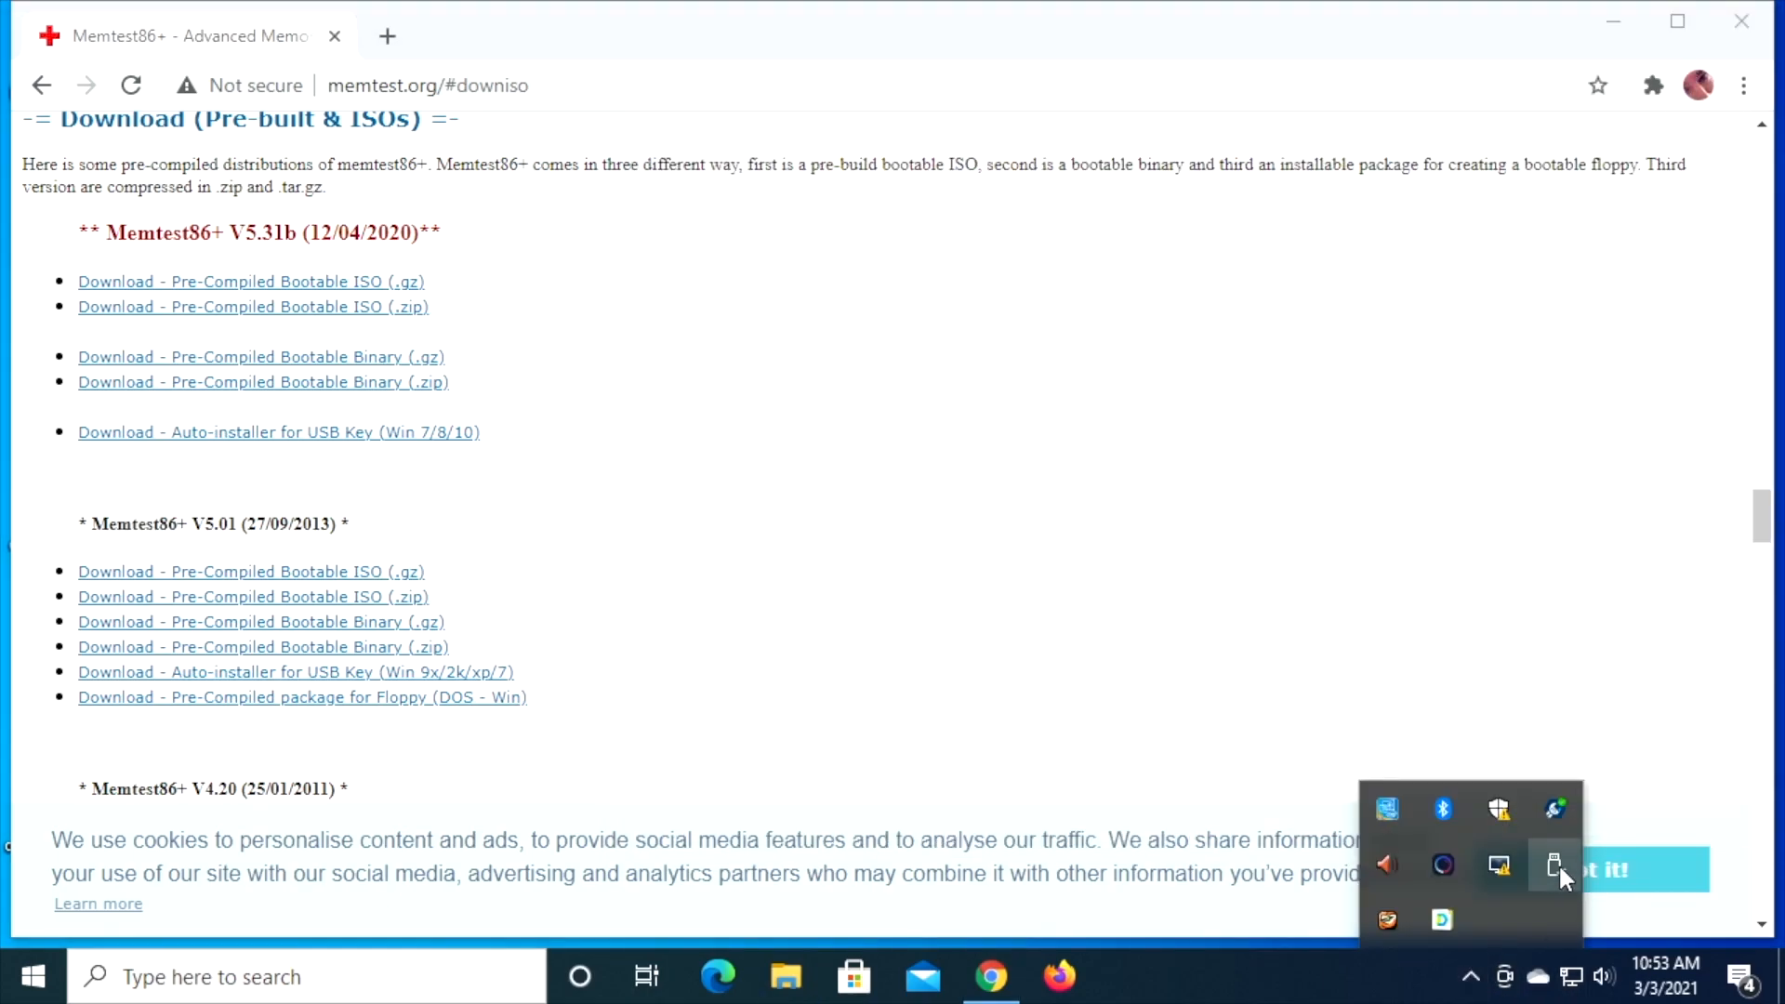
mouse_move(1555, 869)
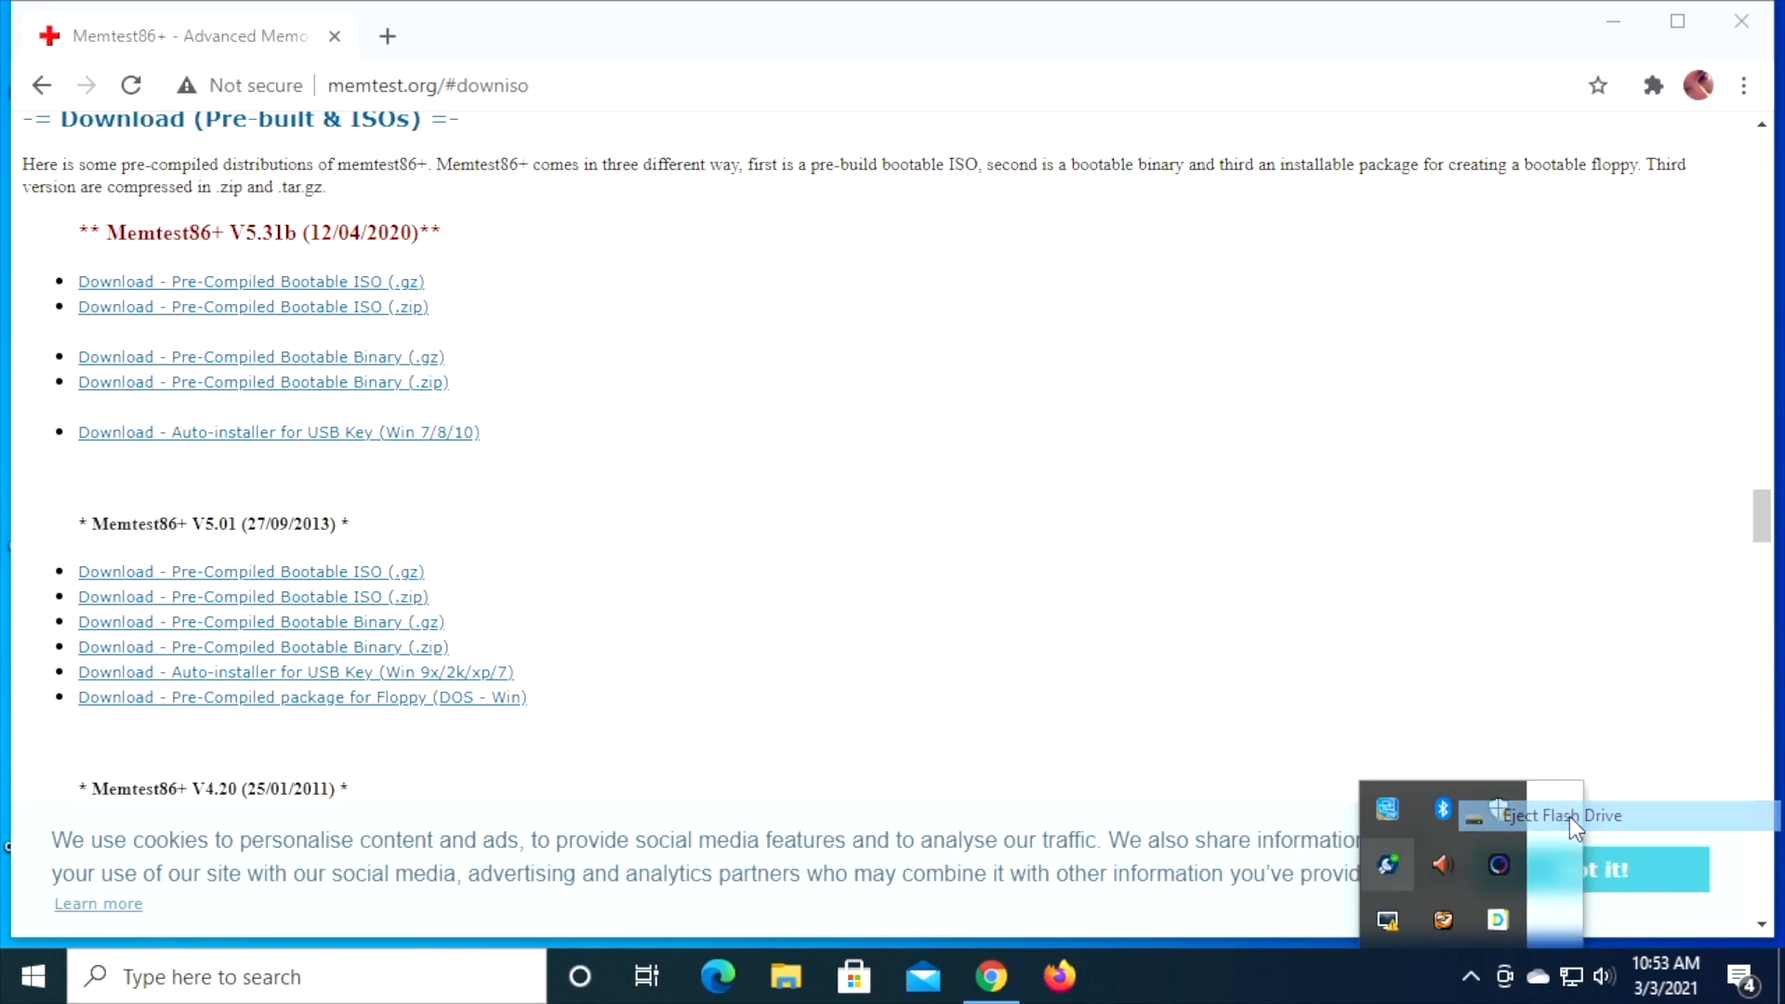
left_click(1560, 815)
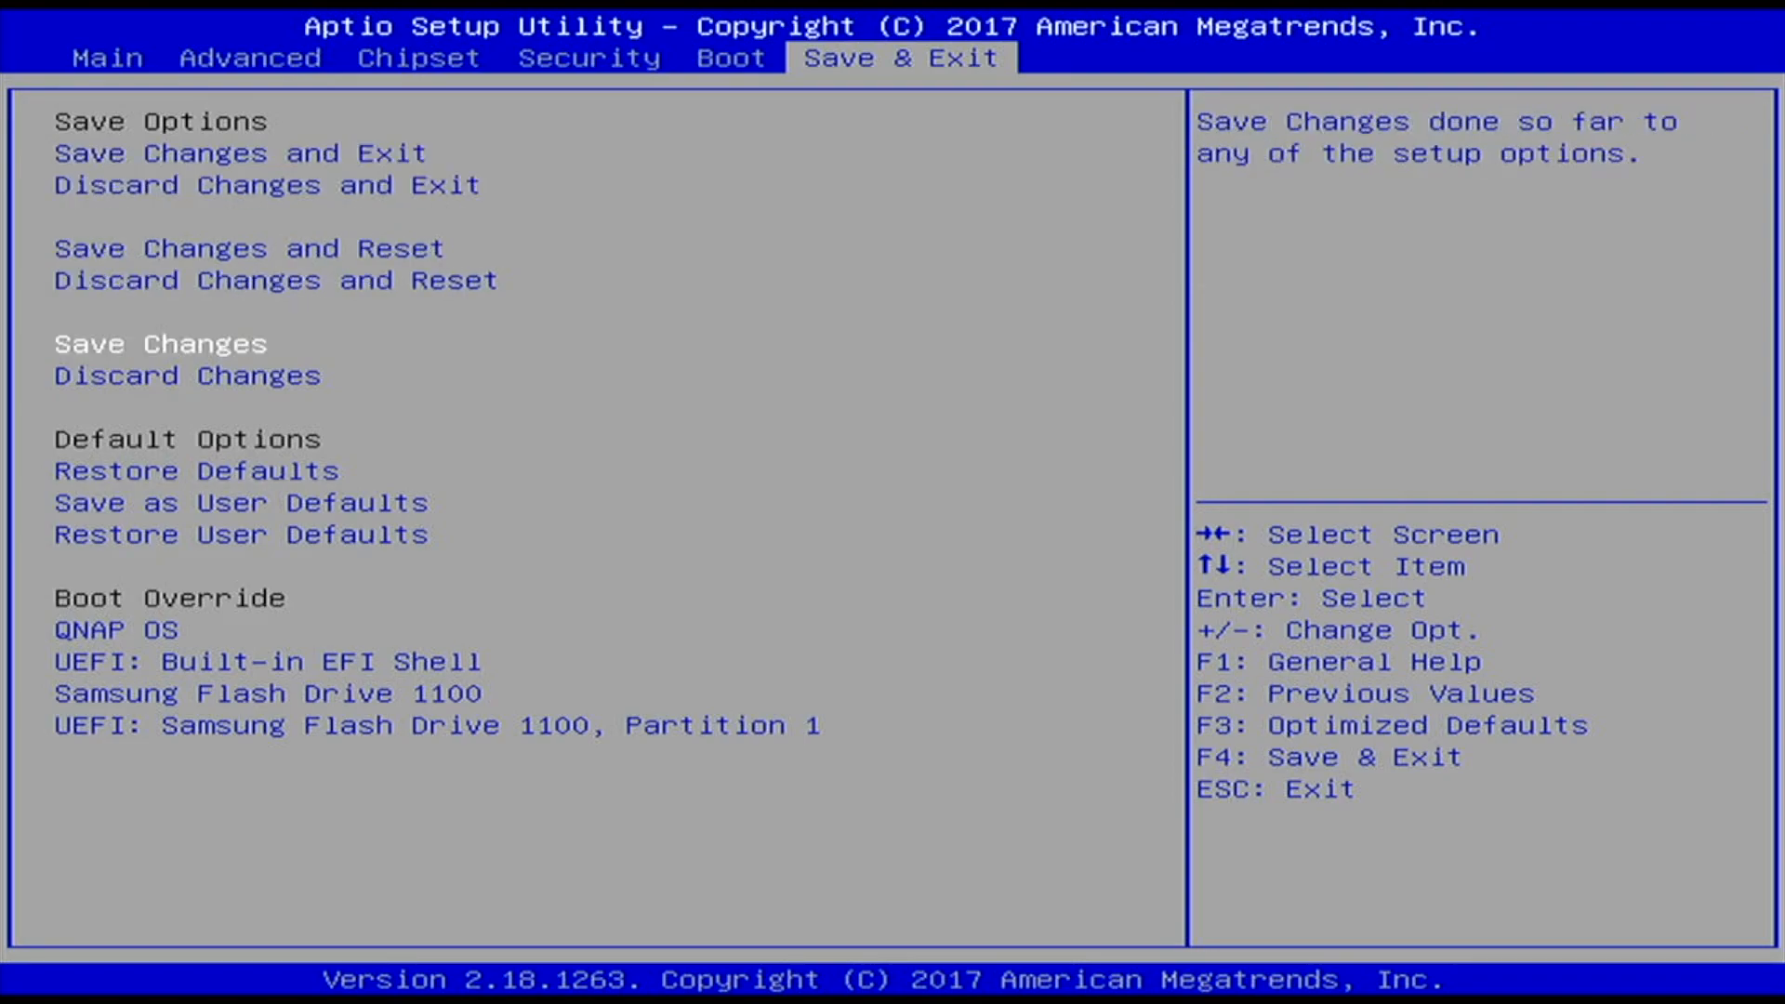
- Move the selection to the Samsung Flash Drive 1100 entry under Boot Override
key("Down")
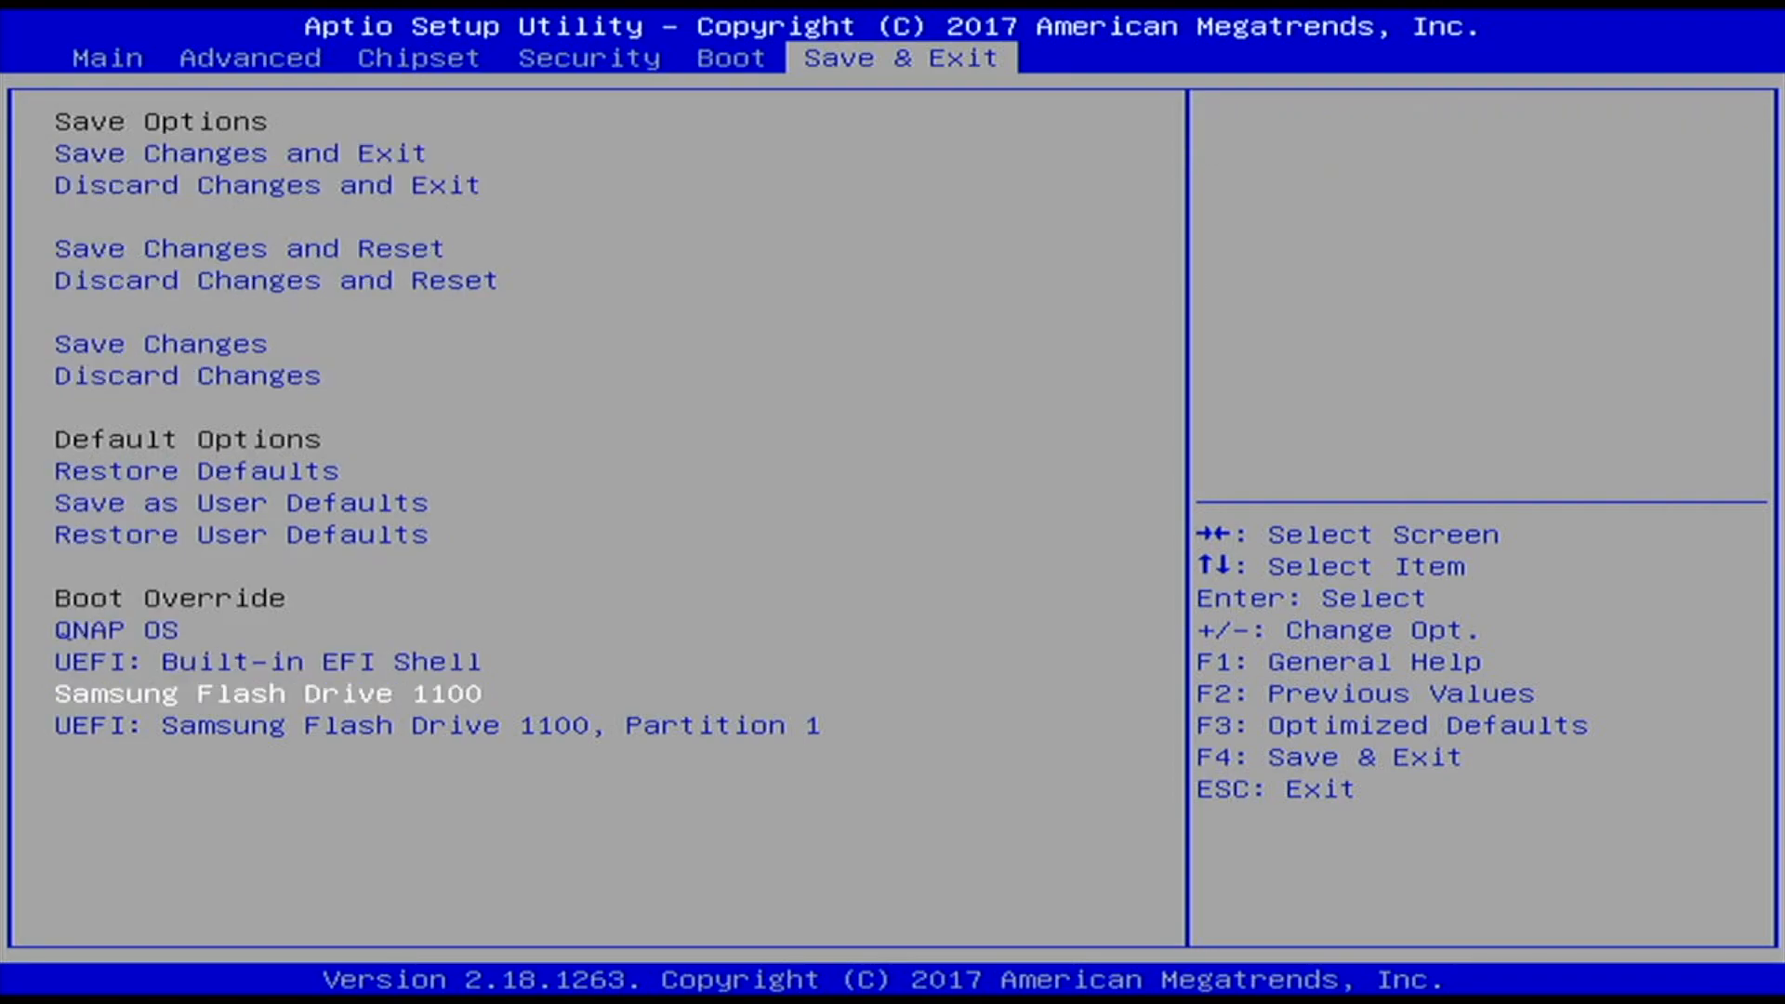